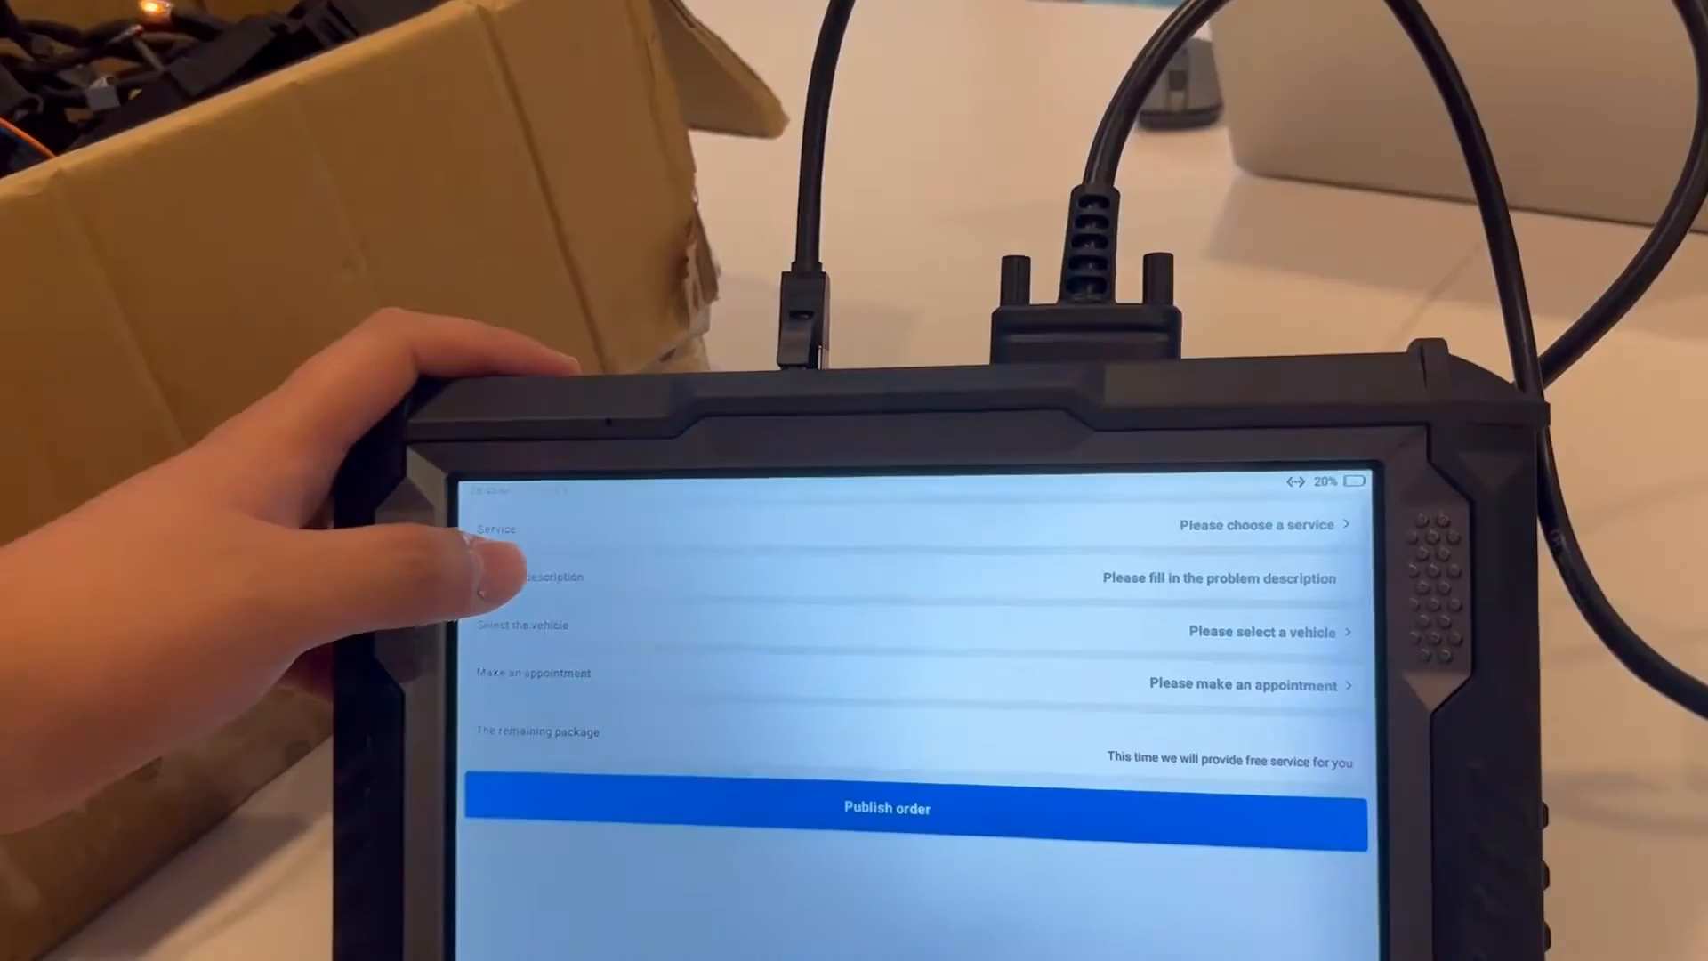
# Choose Online programming as the order's service and enter 'test' as the problem description.
pyautogui.click(887, 808)
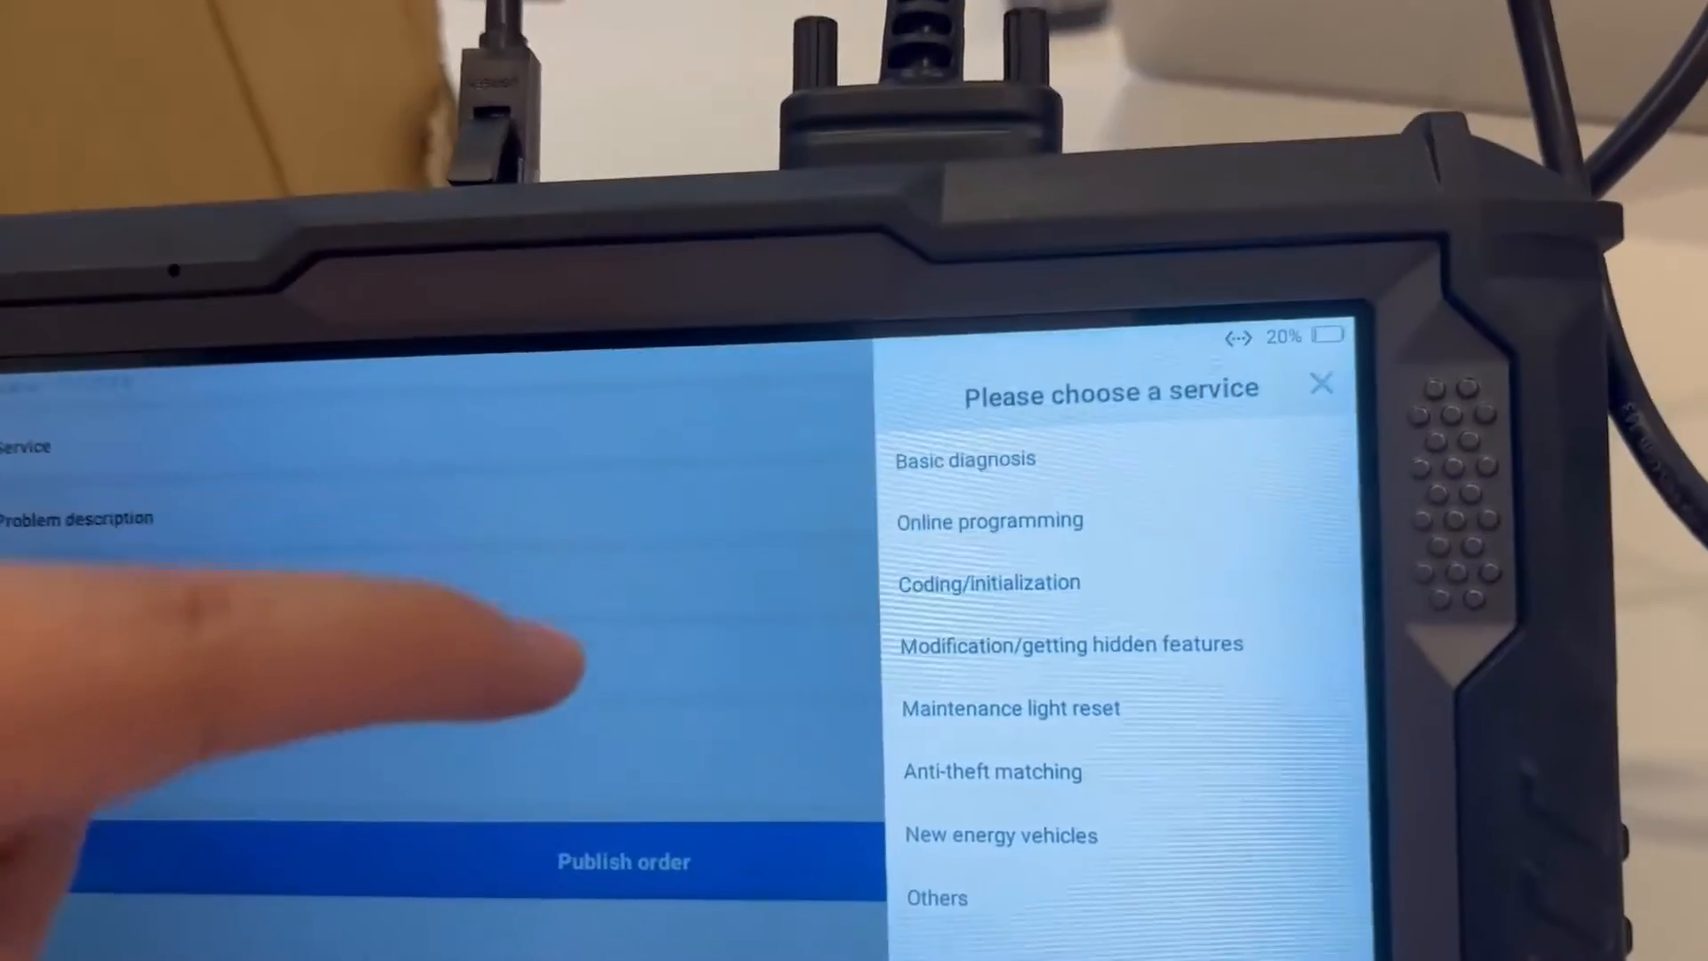
pyautogui.click(989, 521)
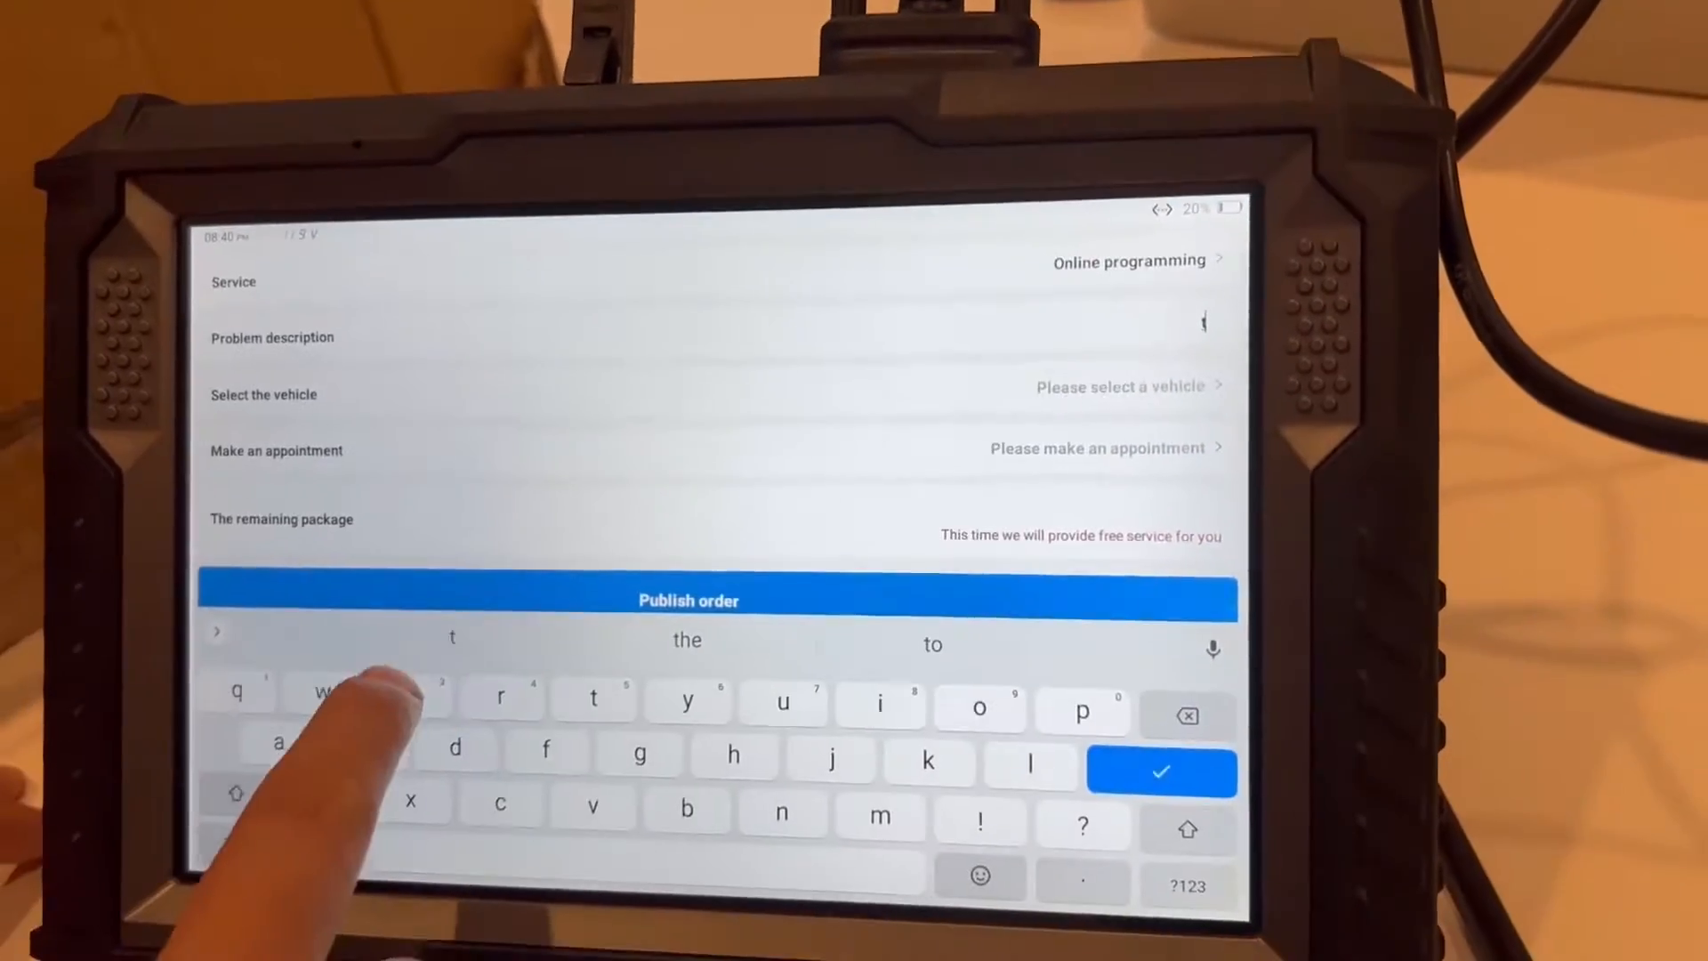
pyautogui.write('test')
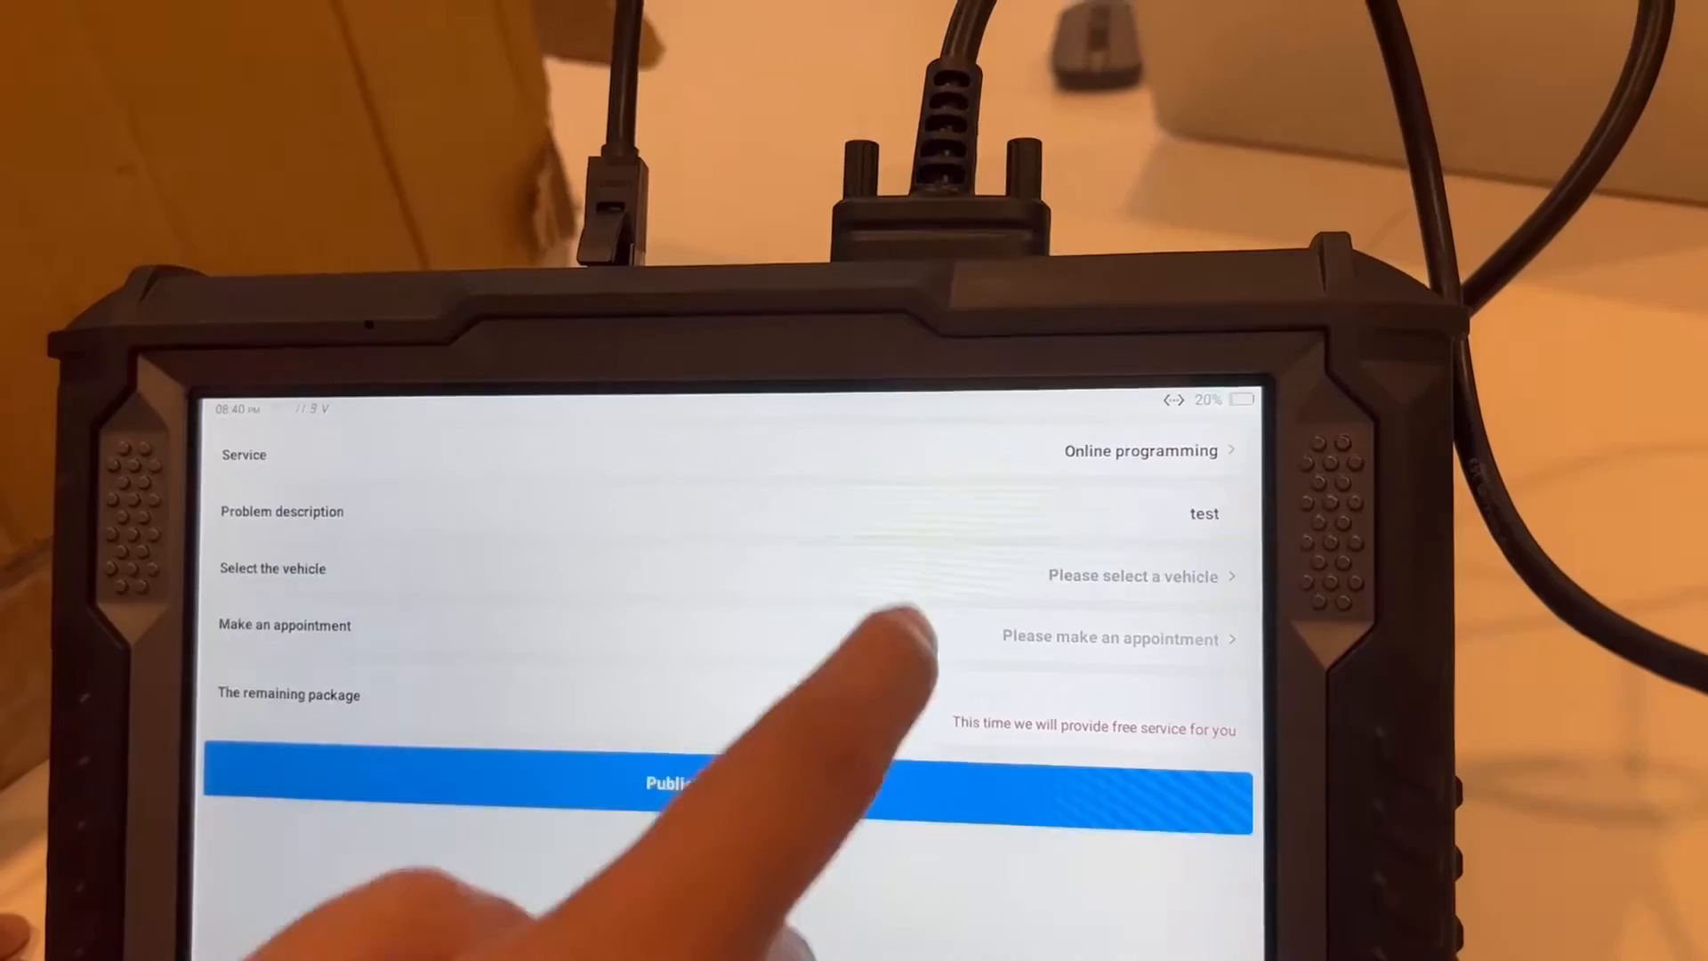
pyautogui.click(1133, 575)
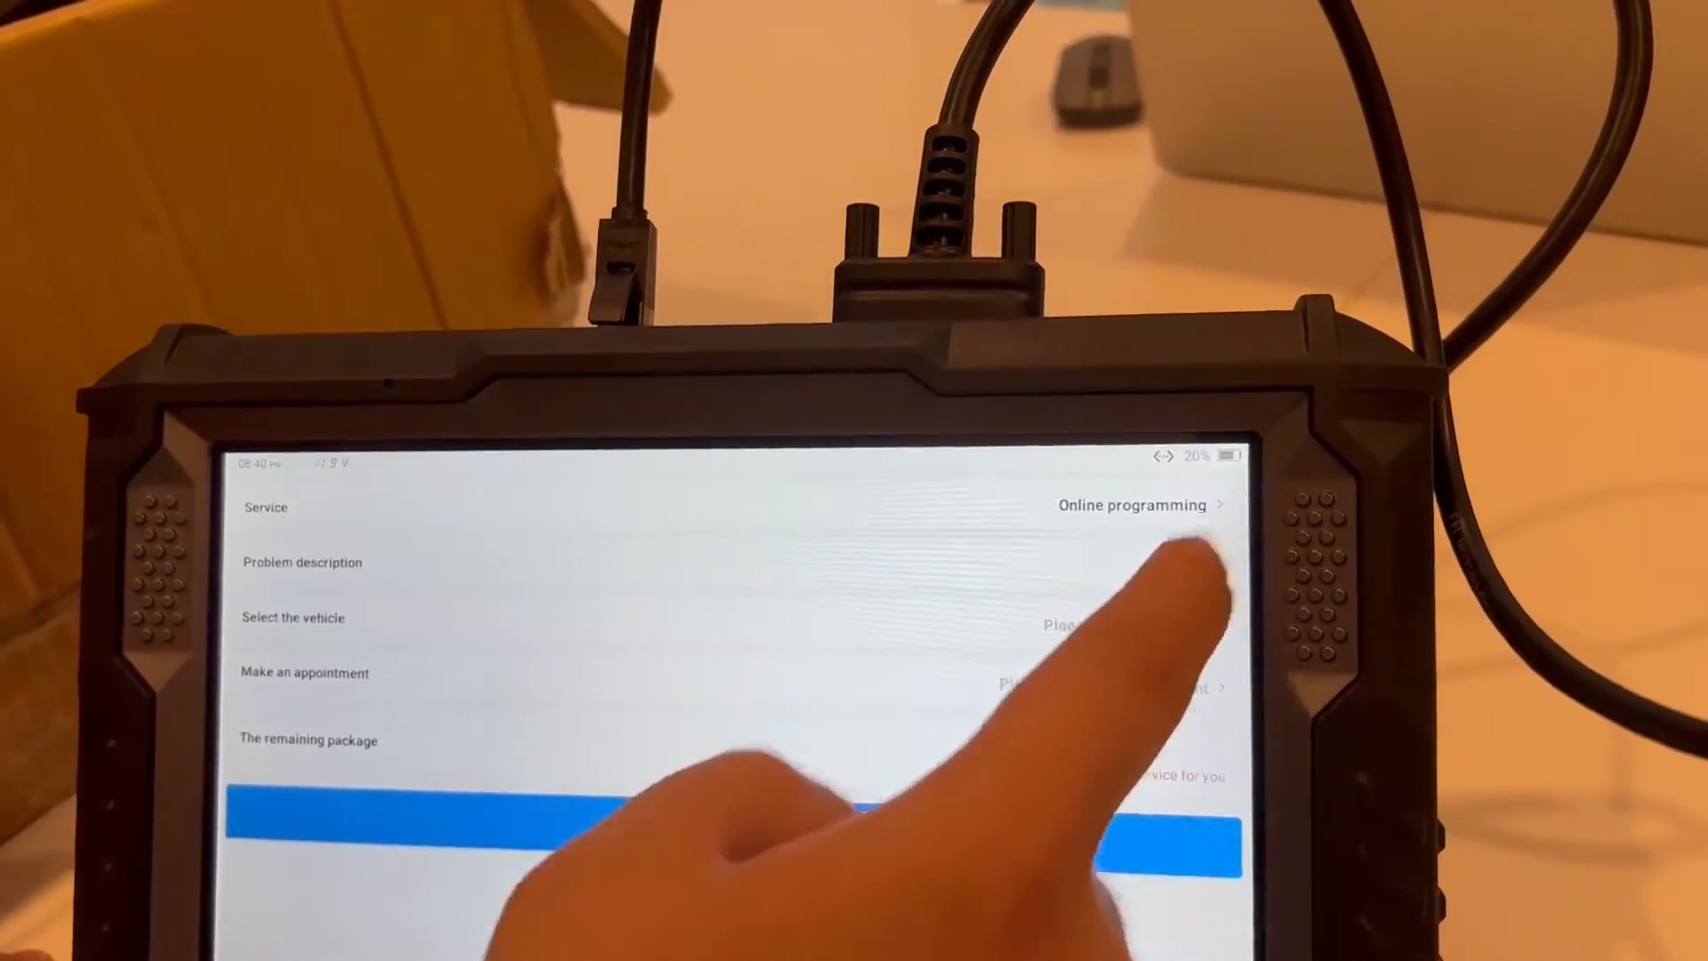
pyautogui.write('test')
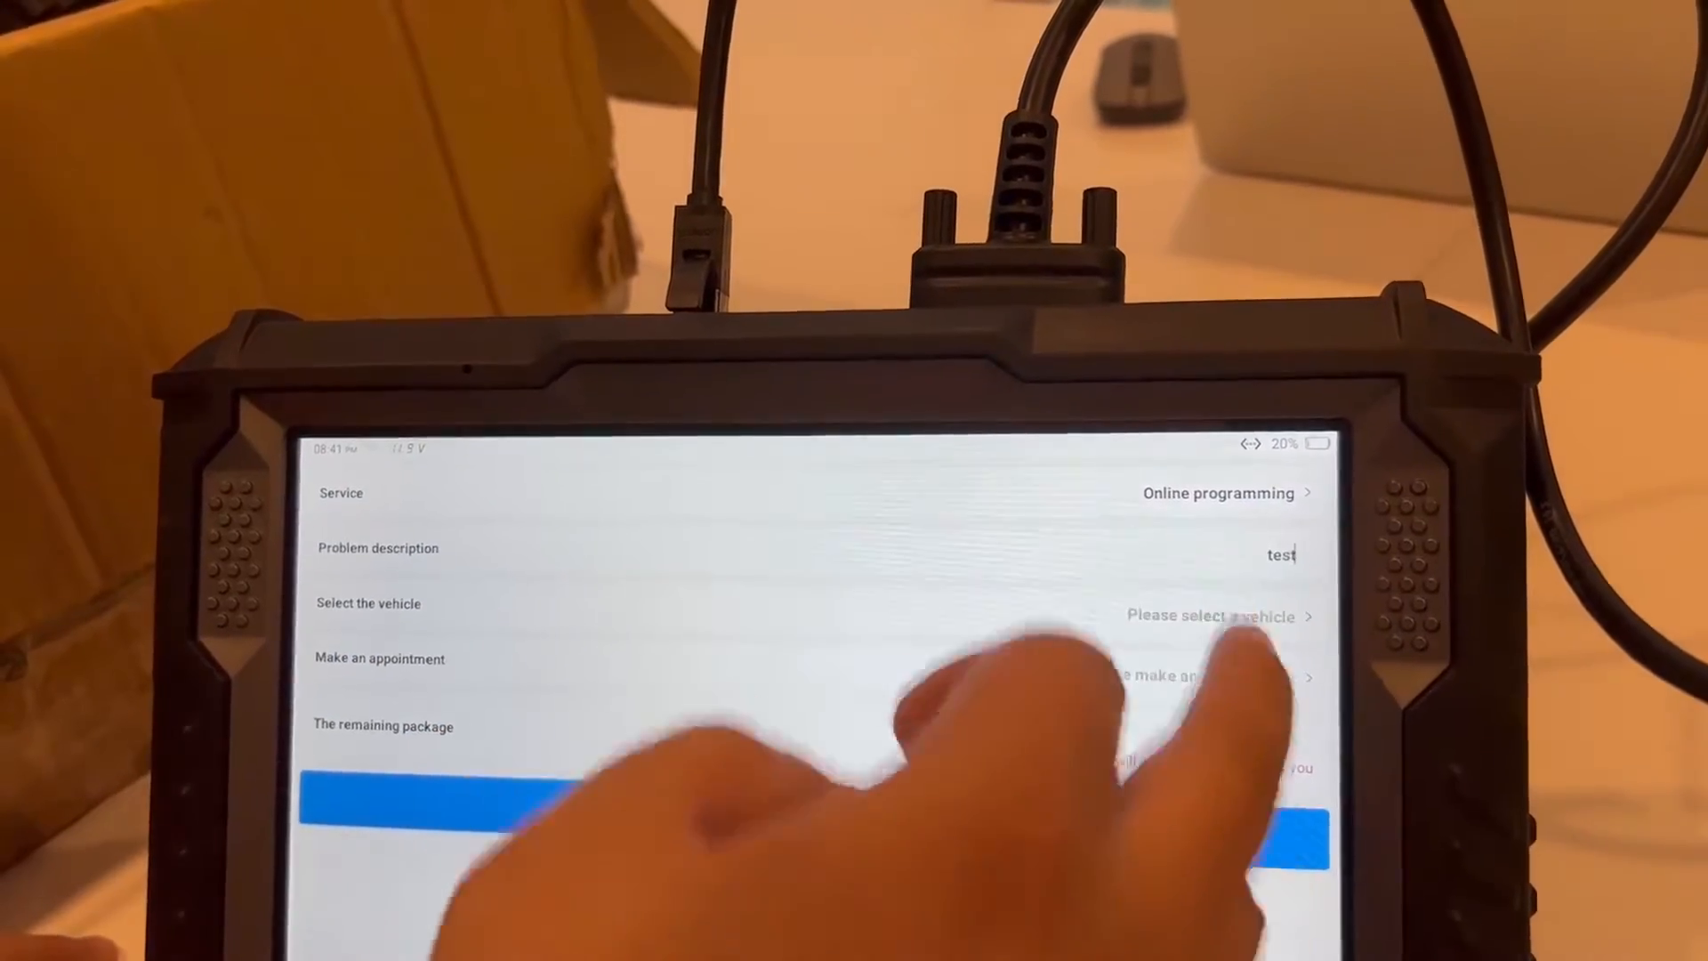
# Select BMW/g/i/f Class/ALL, confirm the Mar 25, 2022 08:00 appointment and publish the order.
pyautogui.click(1212, 616)
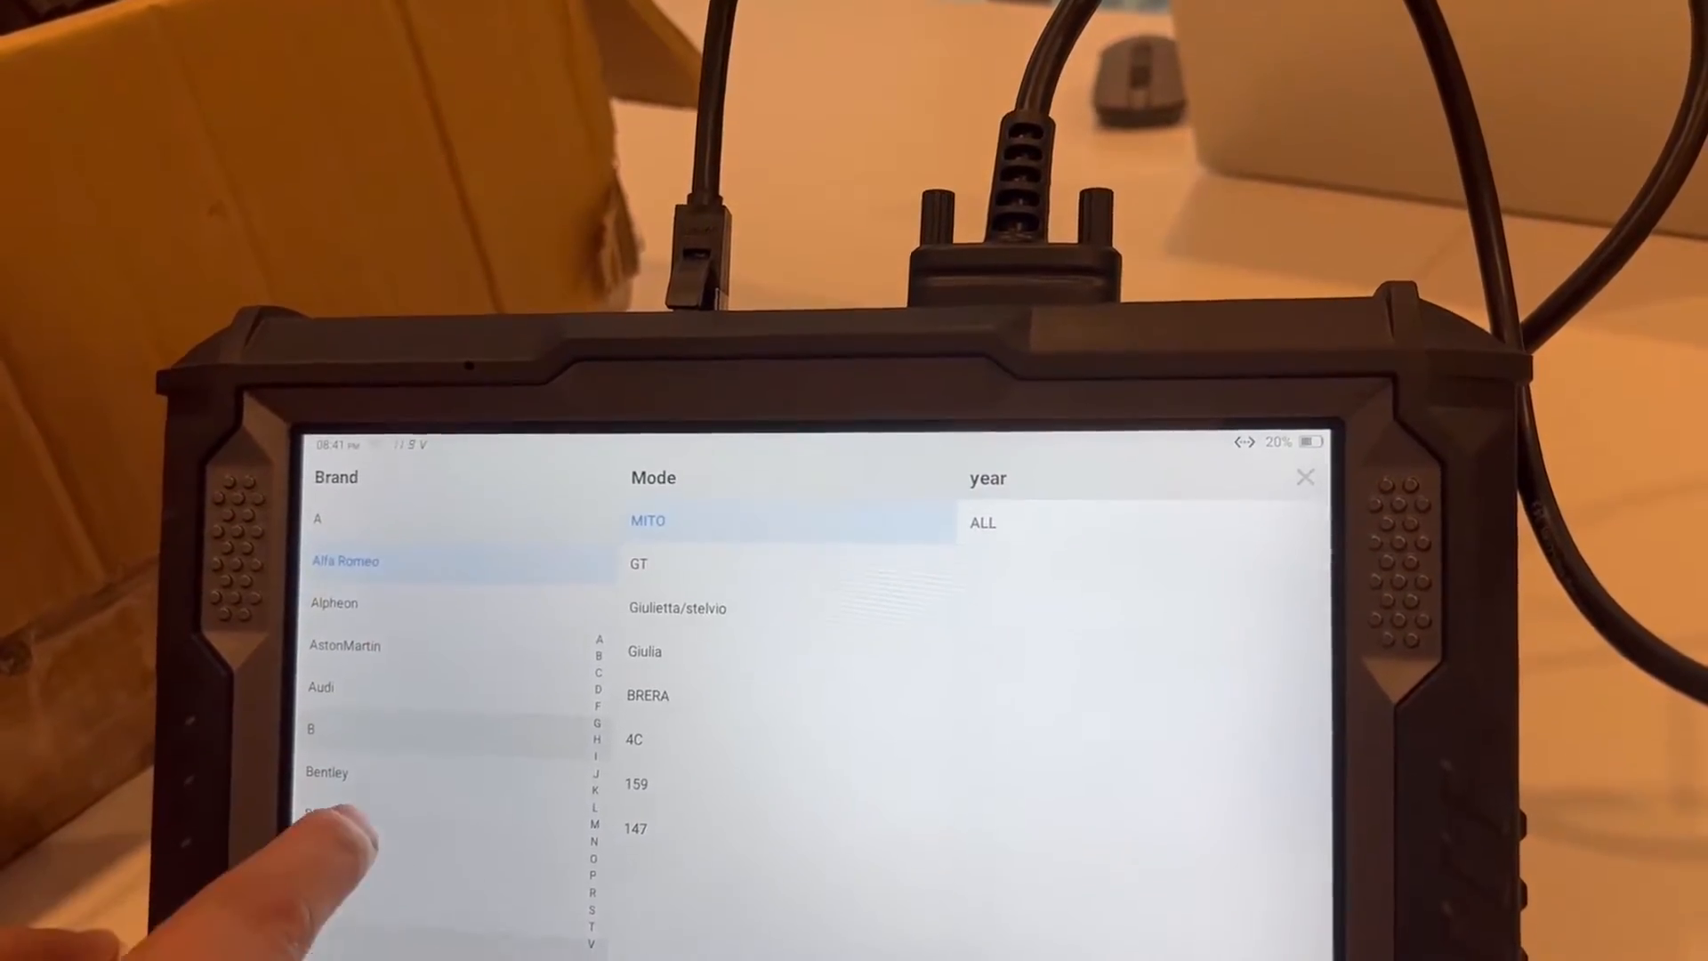
pyautogui.click(328, 817)
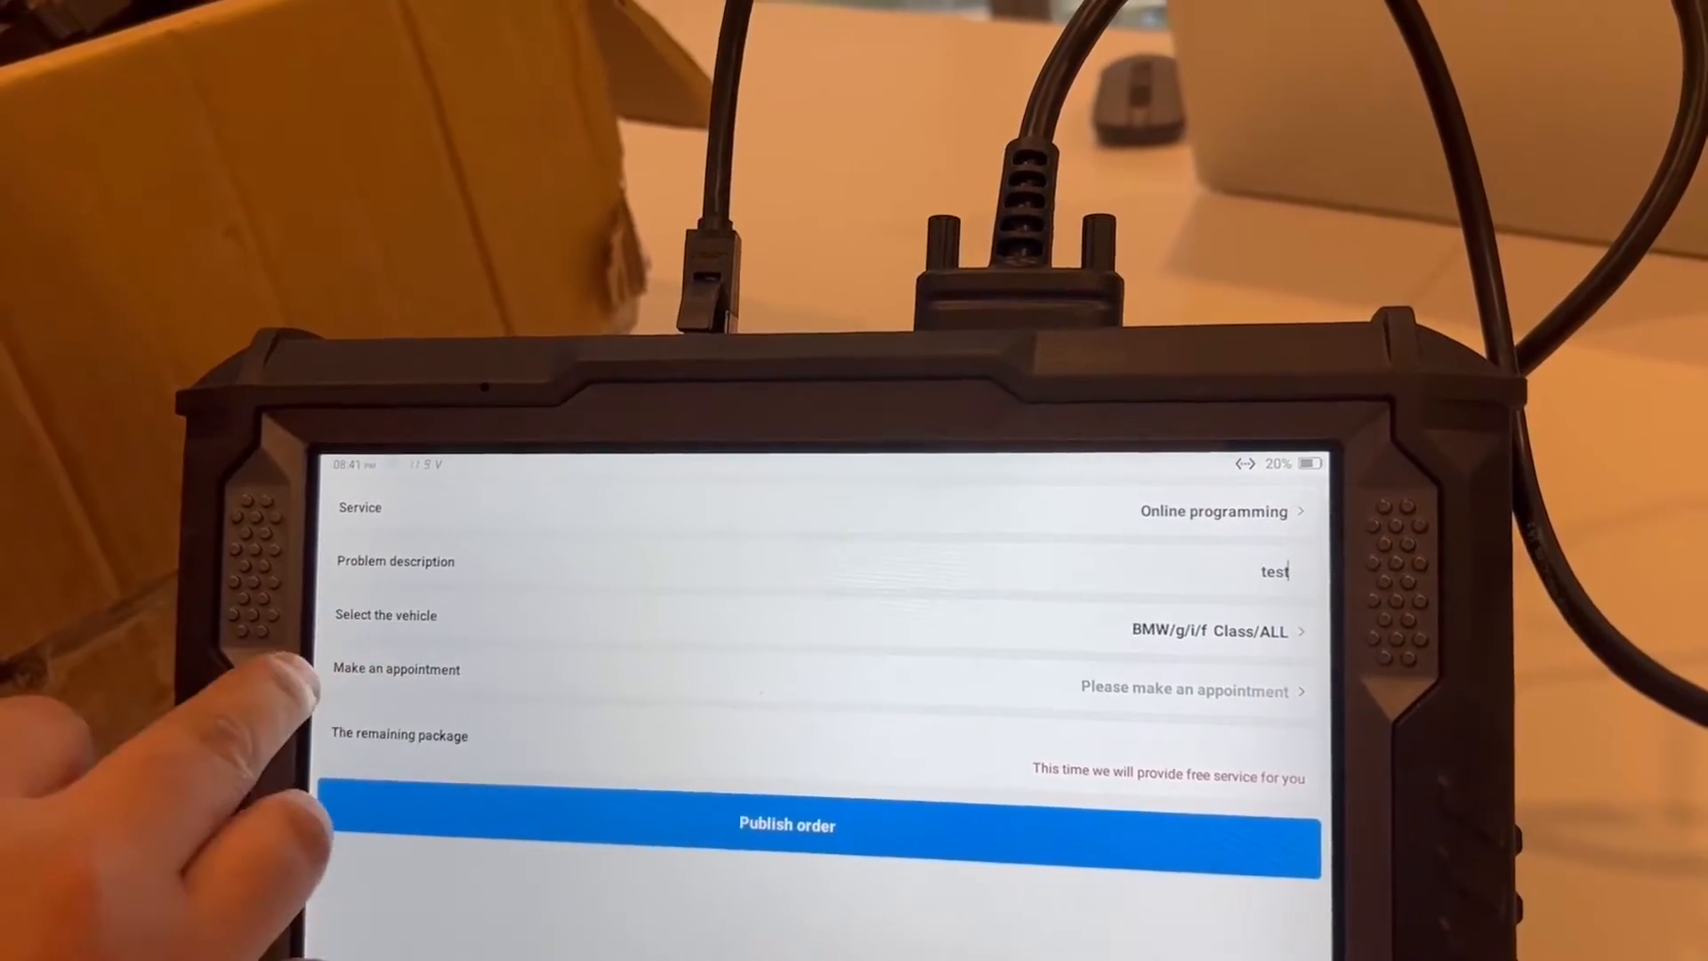
pyautogui.click(1185, 691)
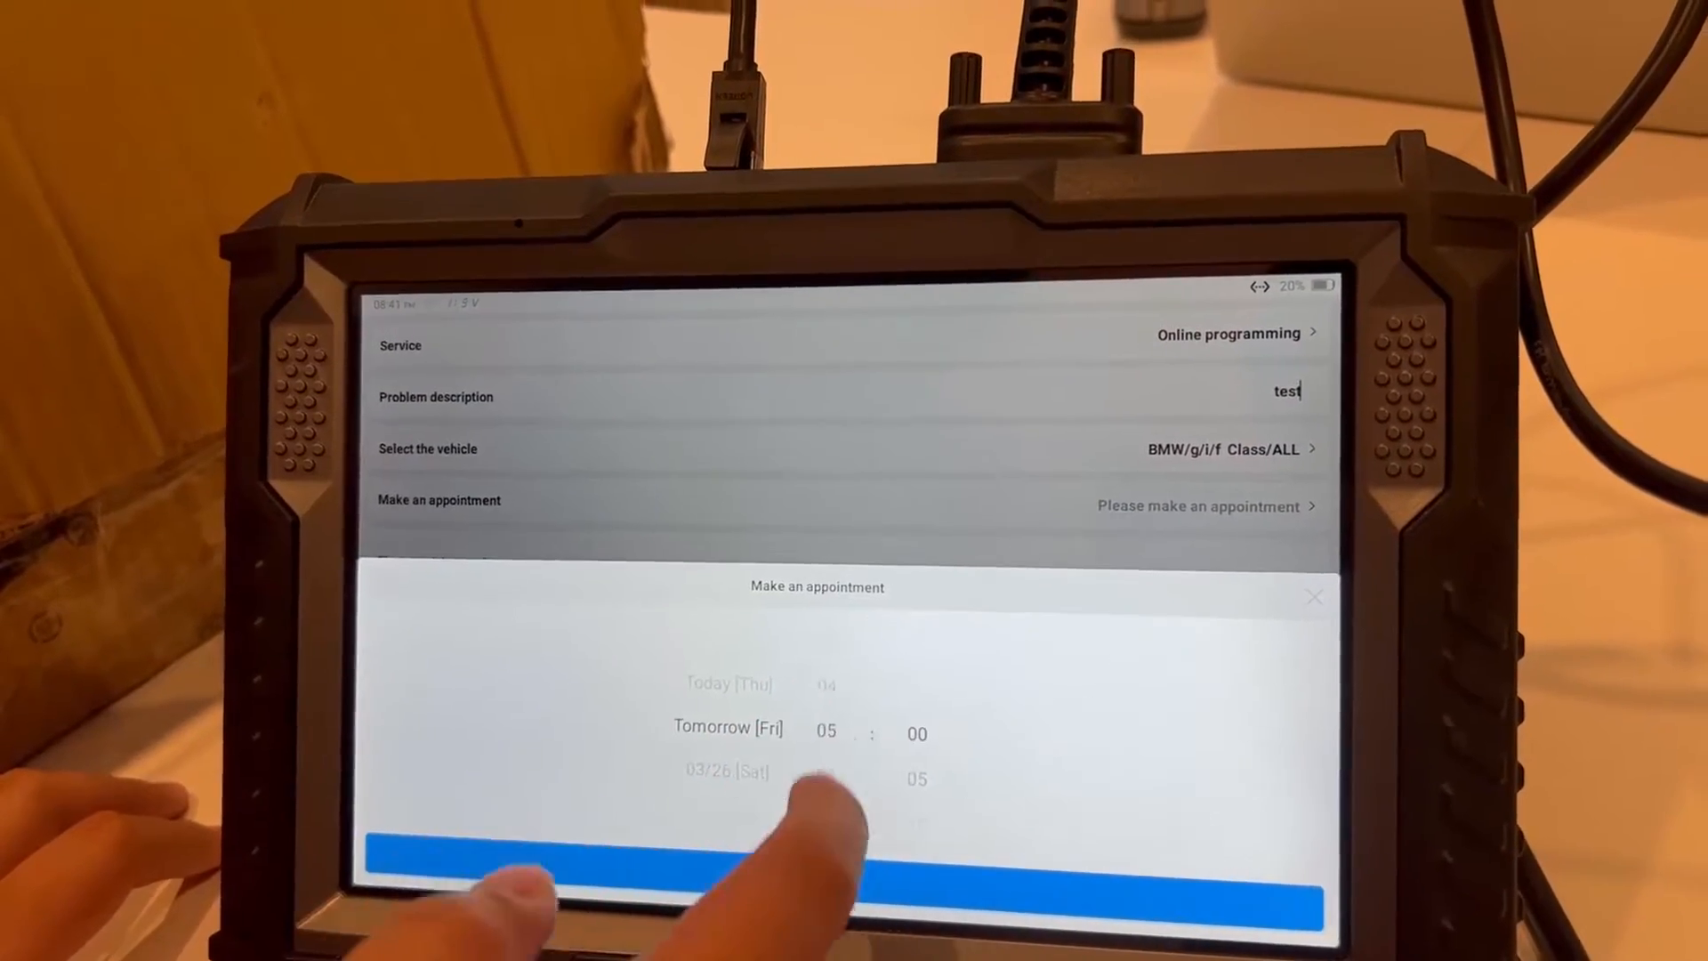
pyautogui.click(817, 899)
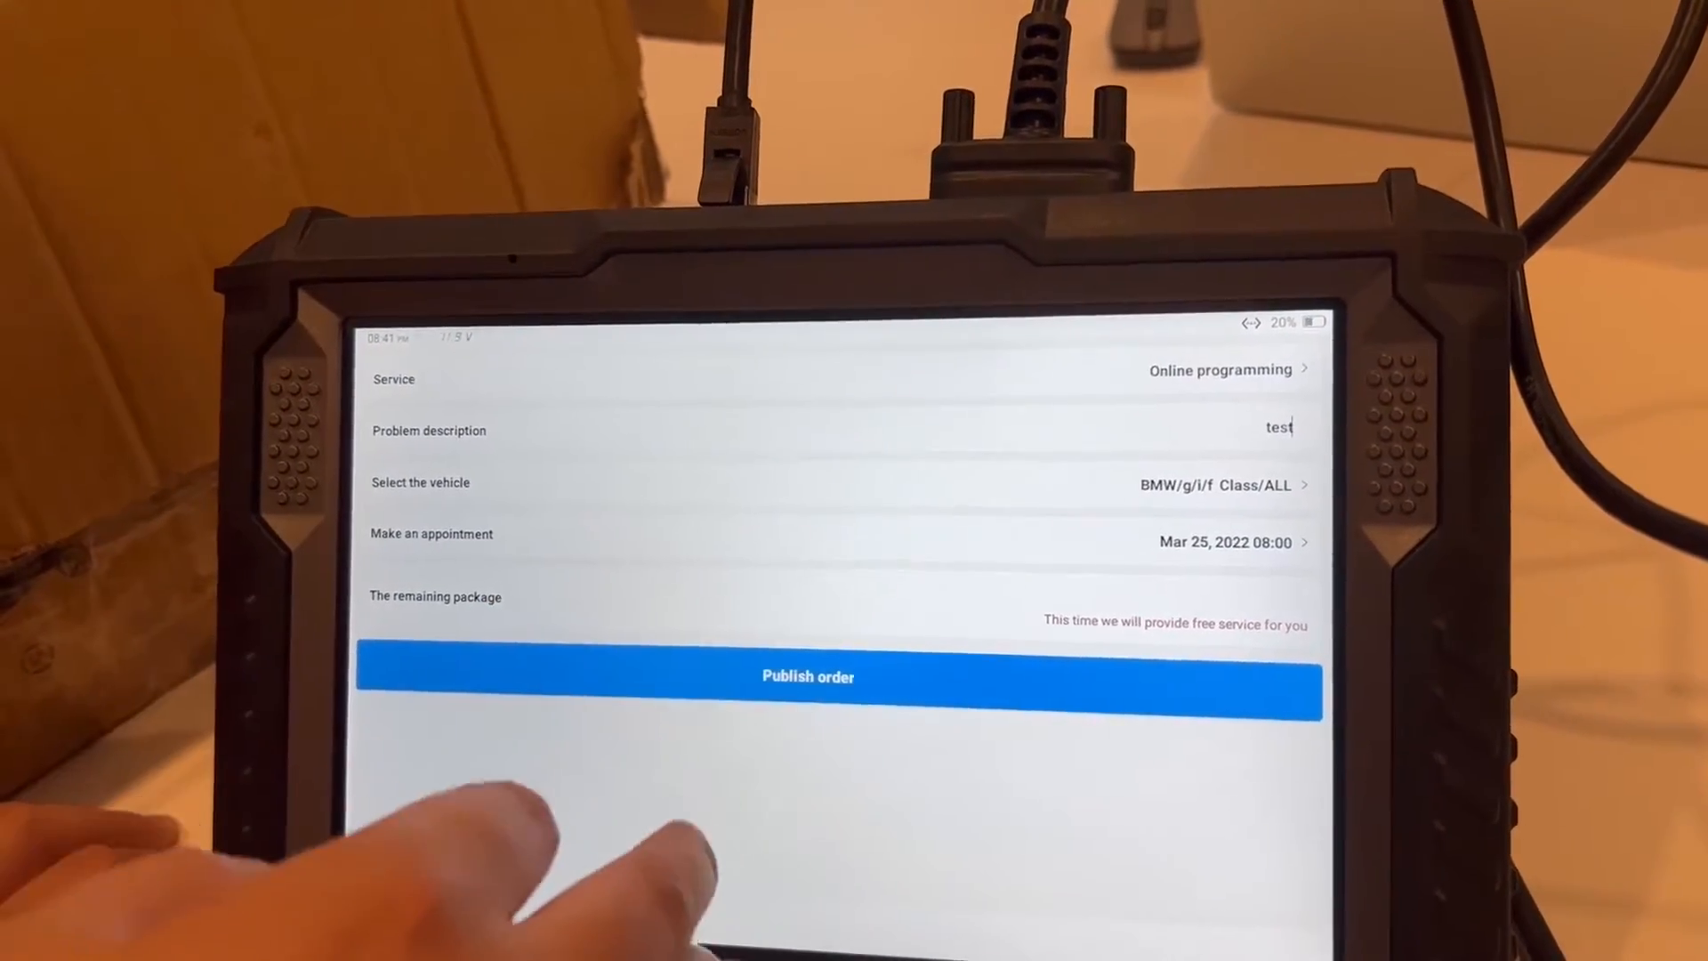
pyautogui.click(806, 677)
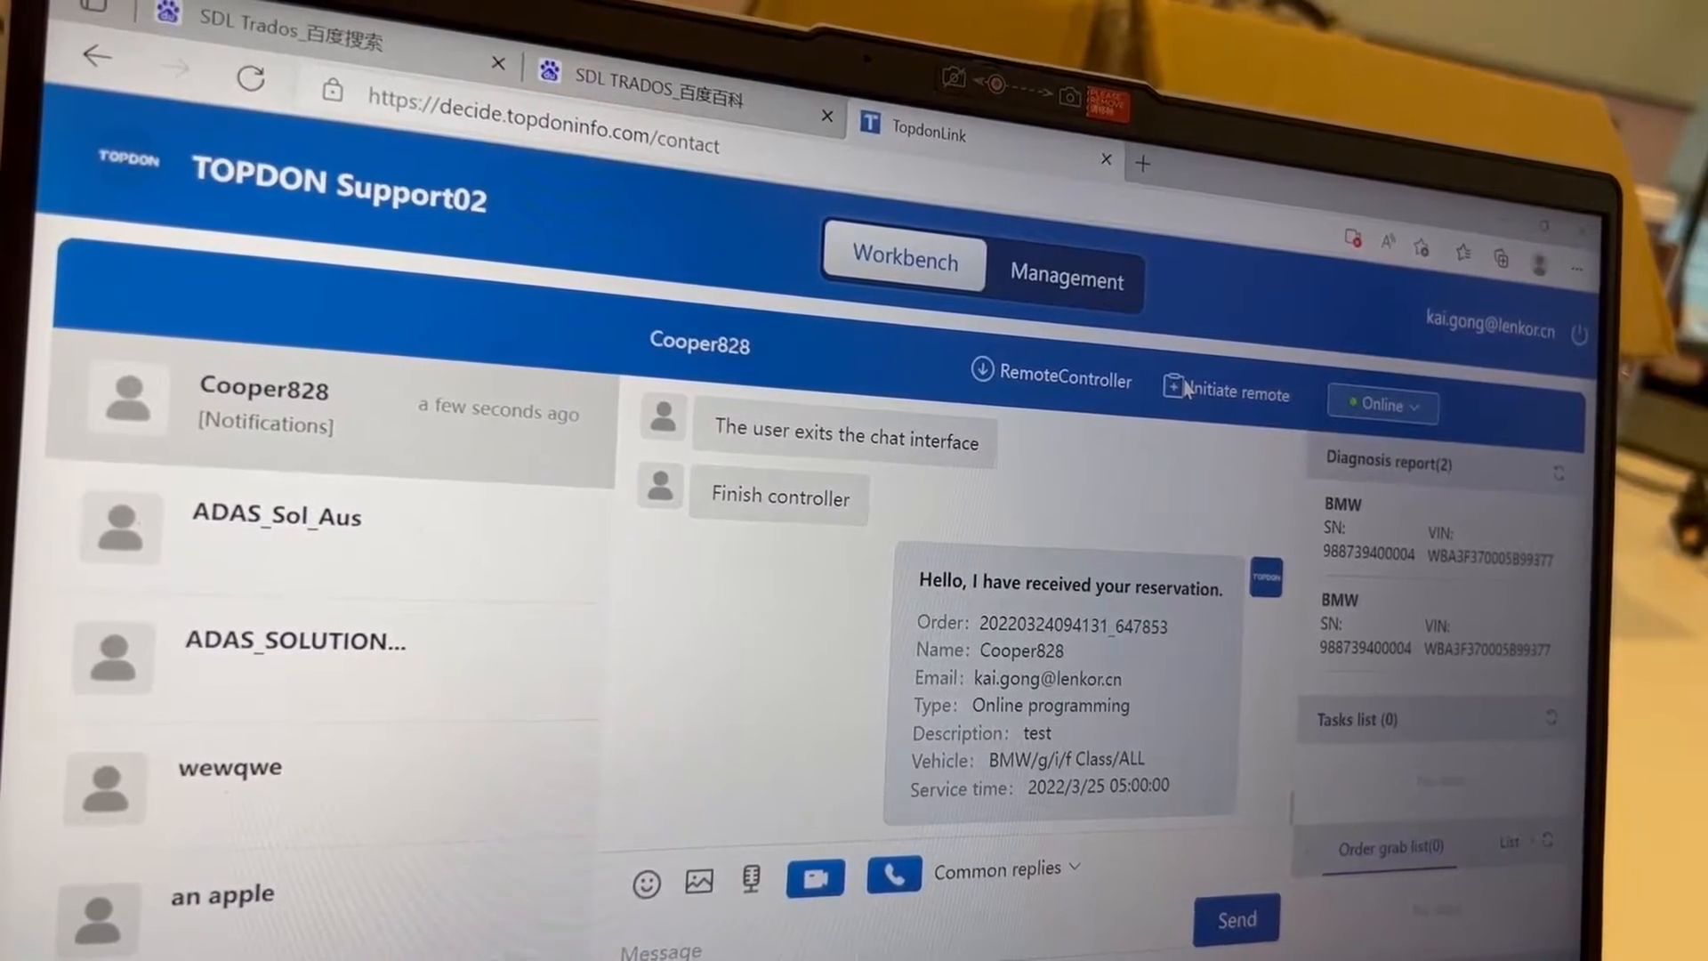
# Start the remote session, set Online programming with BMW g/i/f Class as vehicle, and submit the demand.
pyautogui.click(1231, 386)
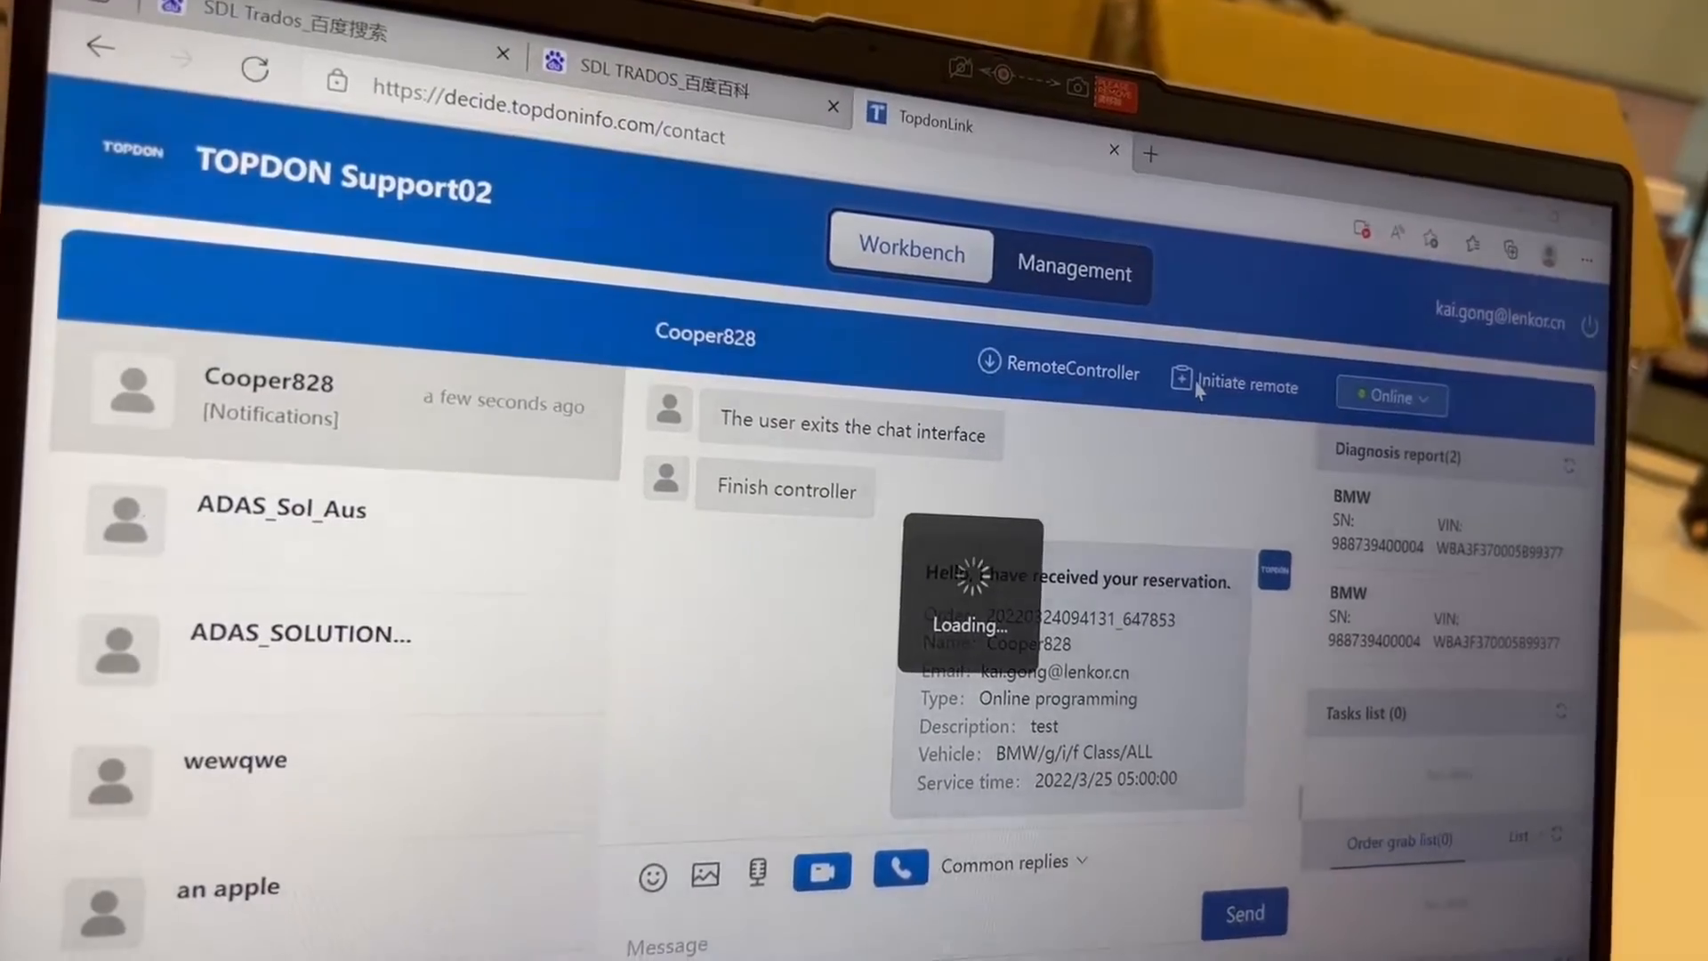
pyautogui.click(1237, 384)
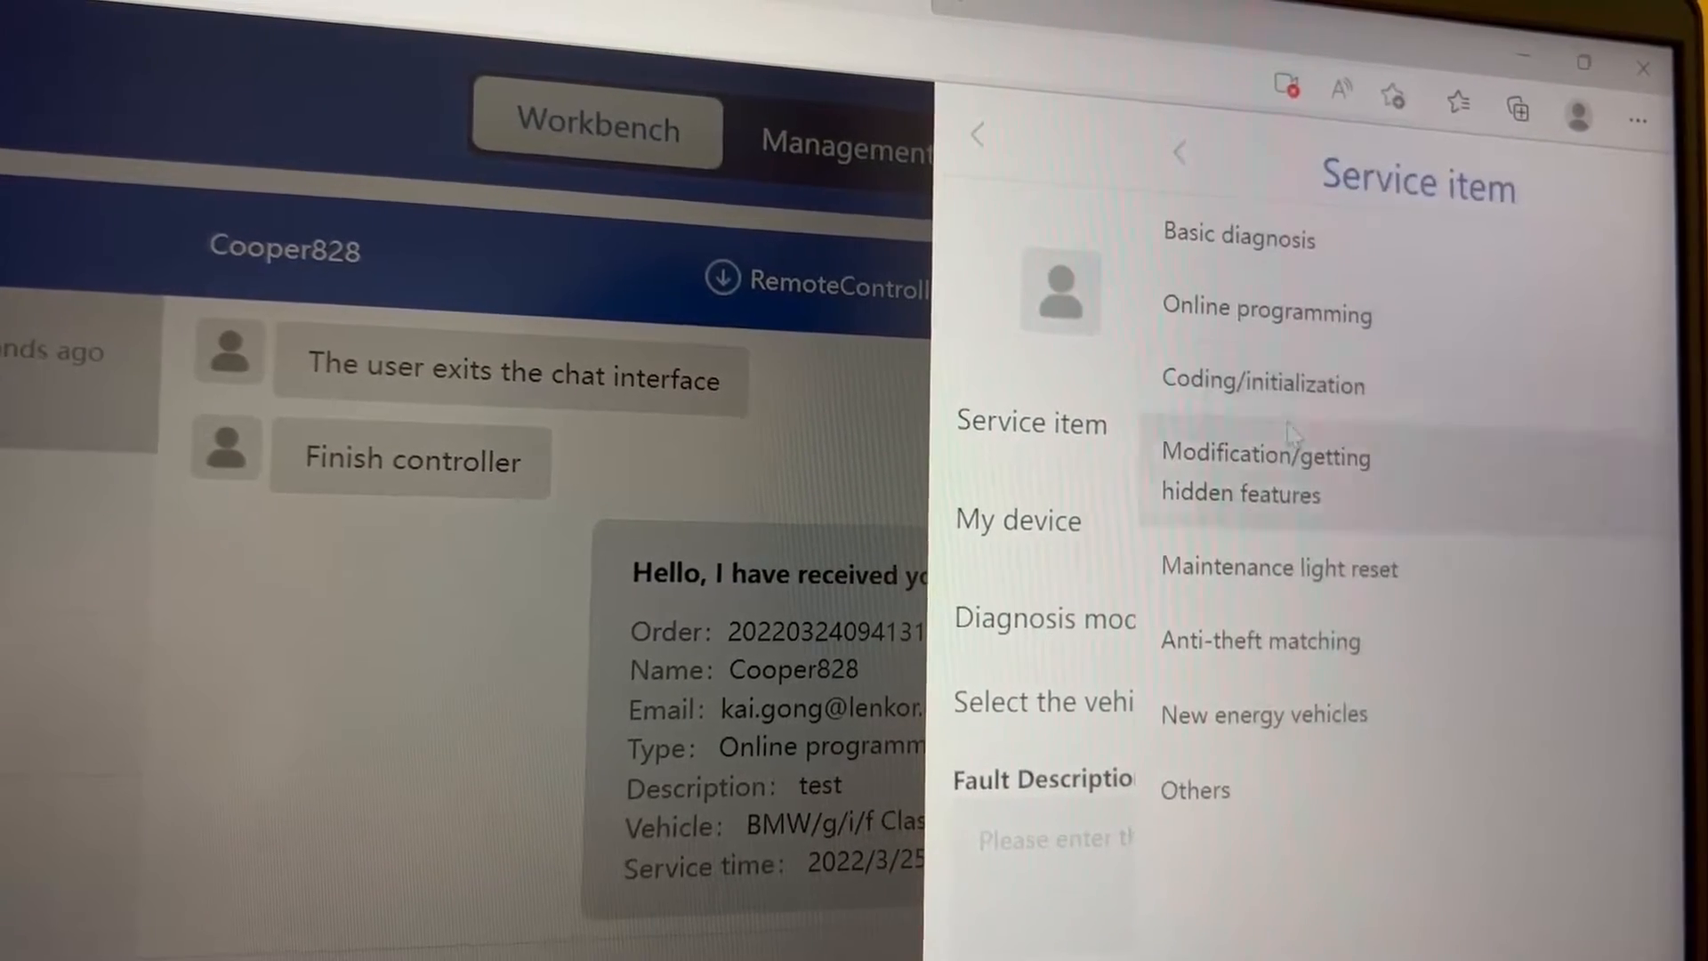
pyautogui.click(1267, 317)
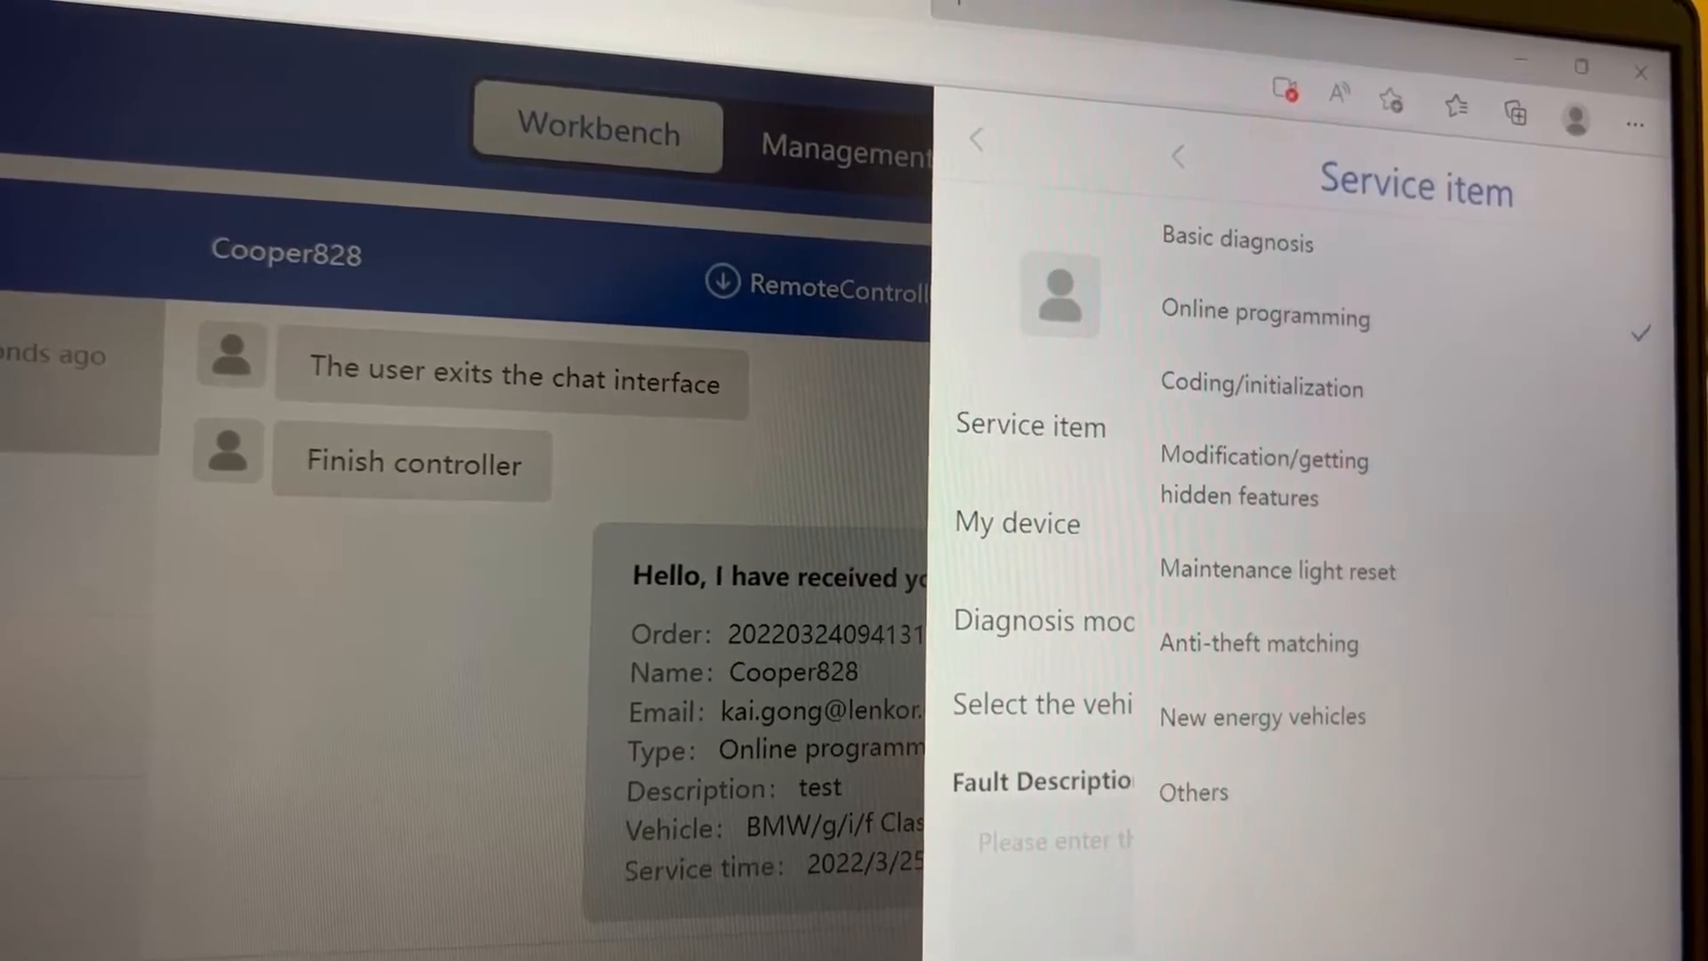
pyautogui.click(1265, 317)
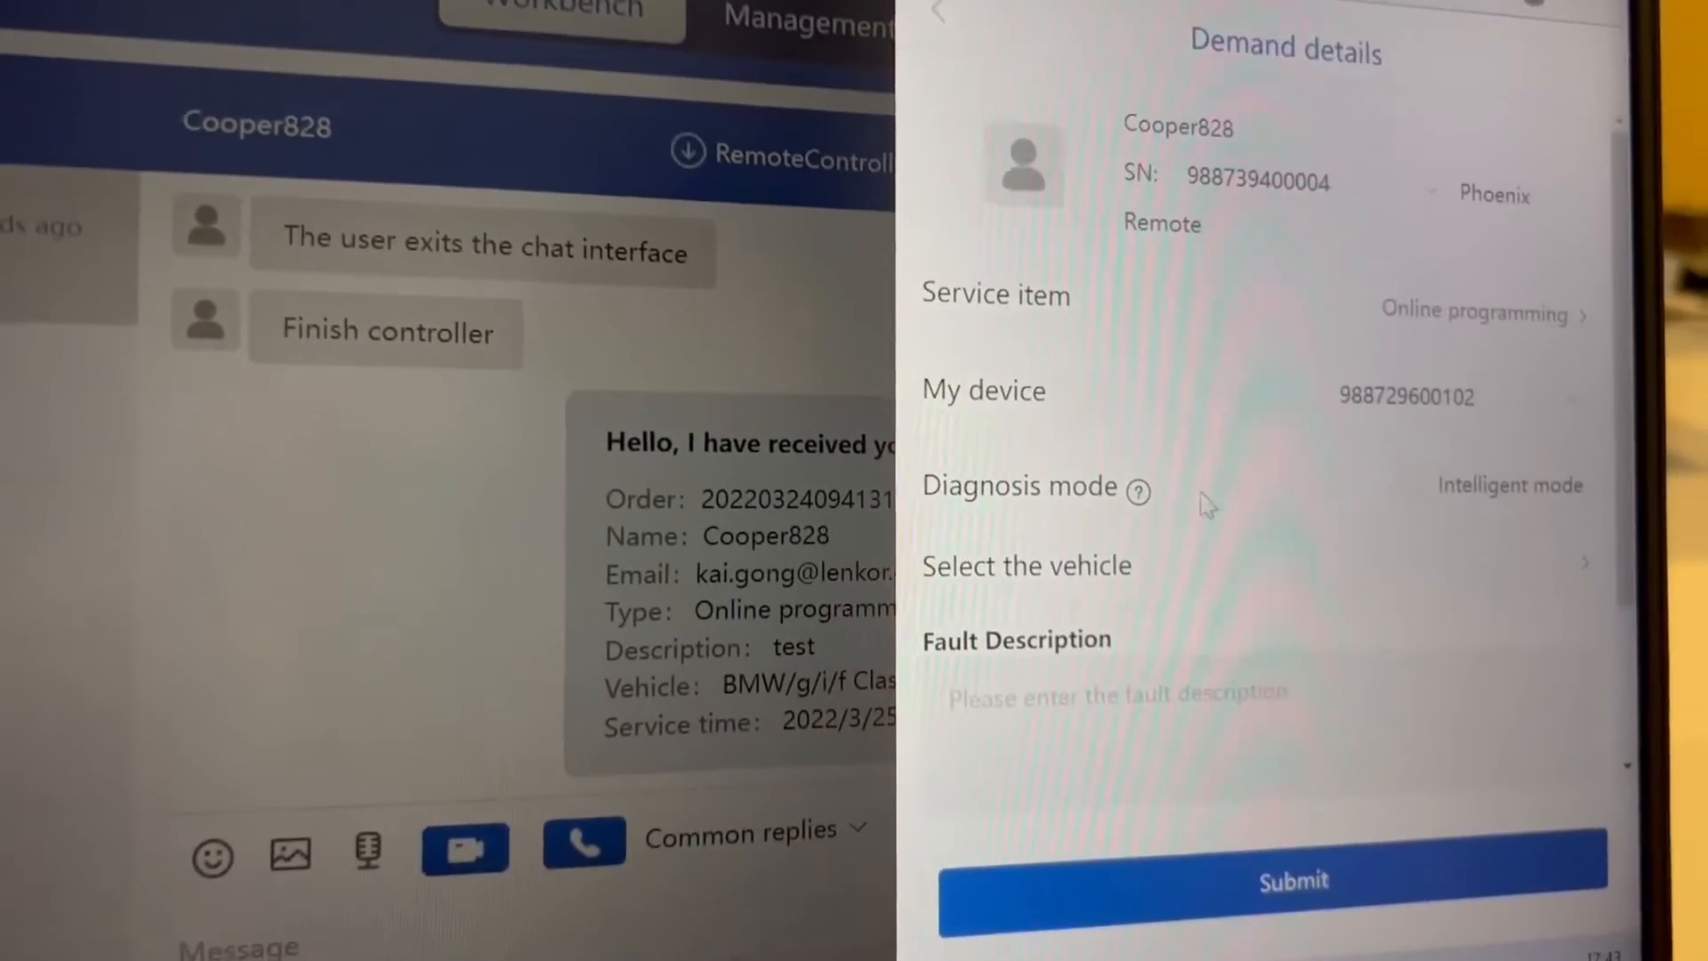
pyautogui.click(1139, 492)
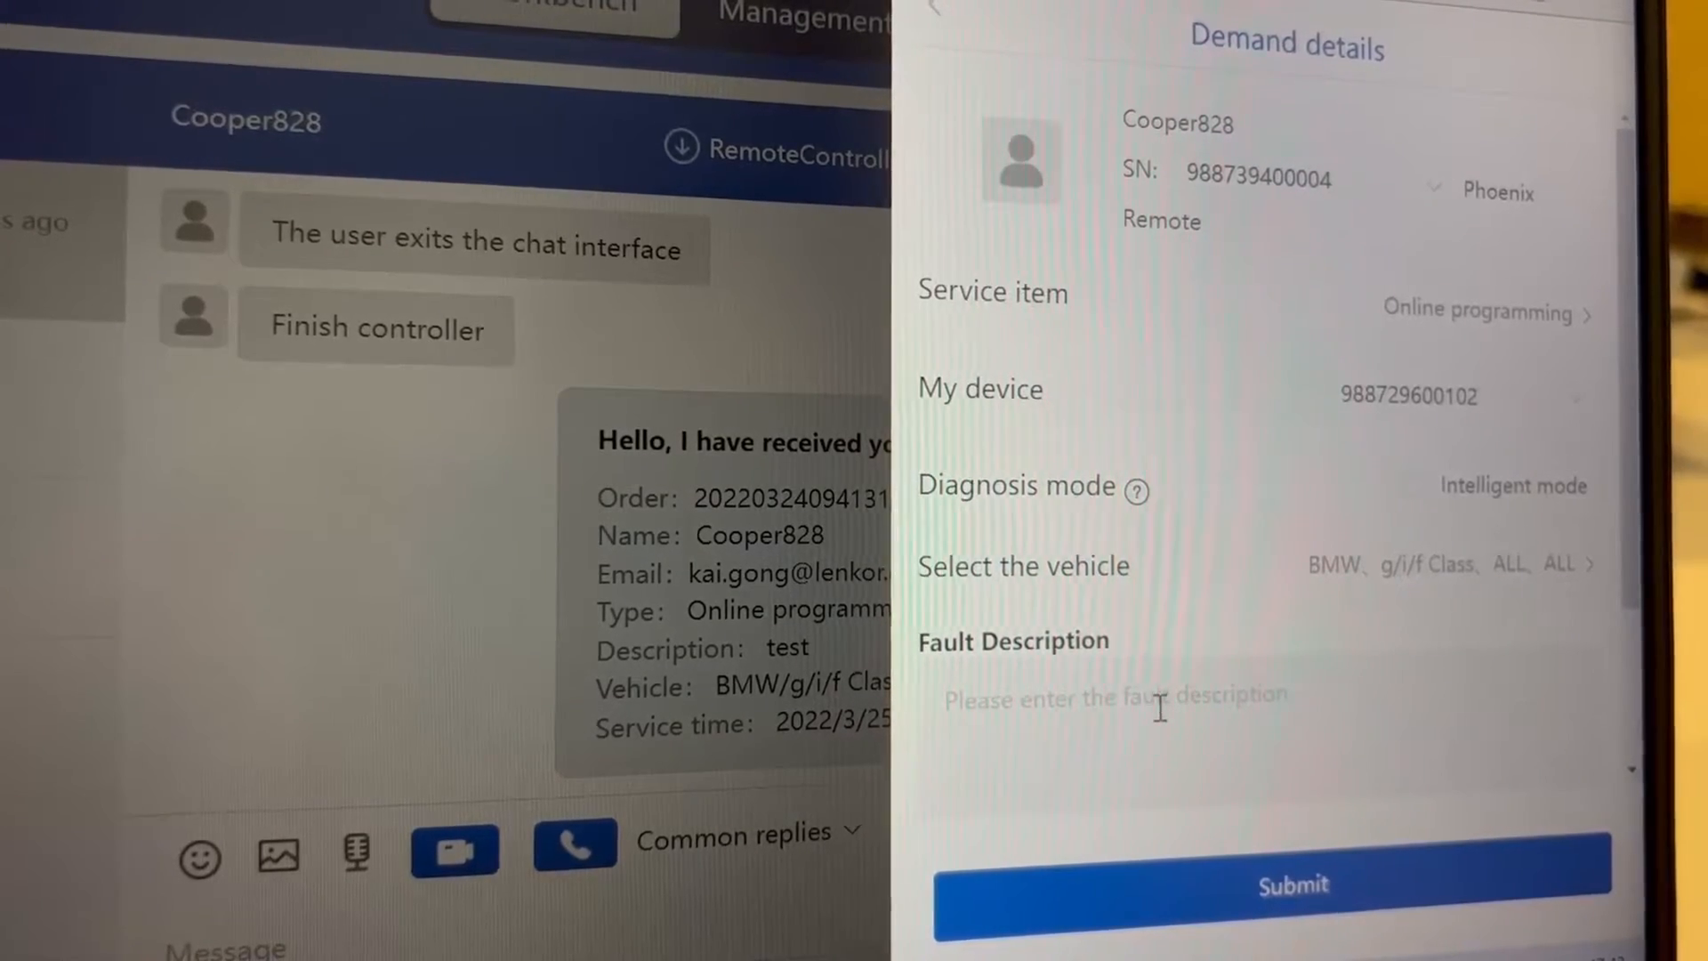
pyautogui.click(1110, 697)
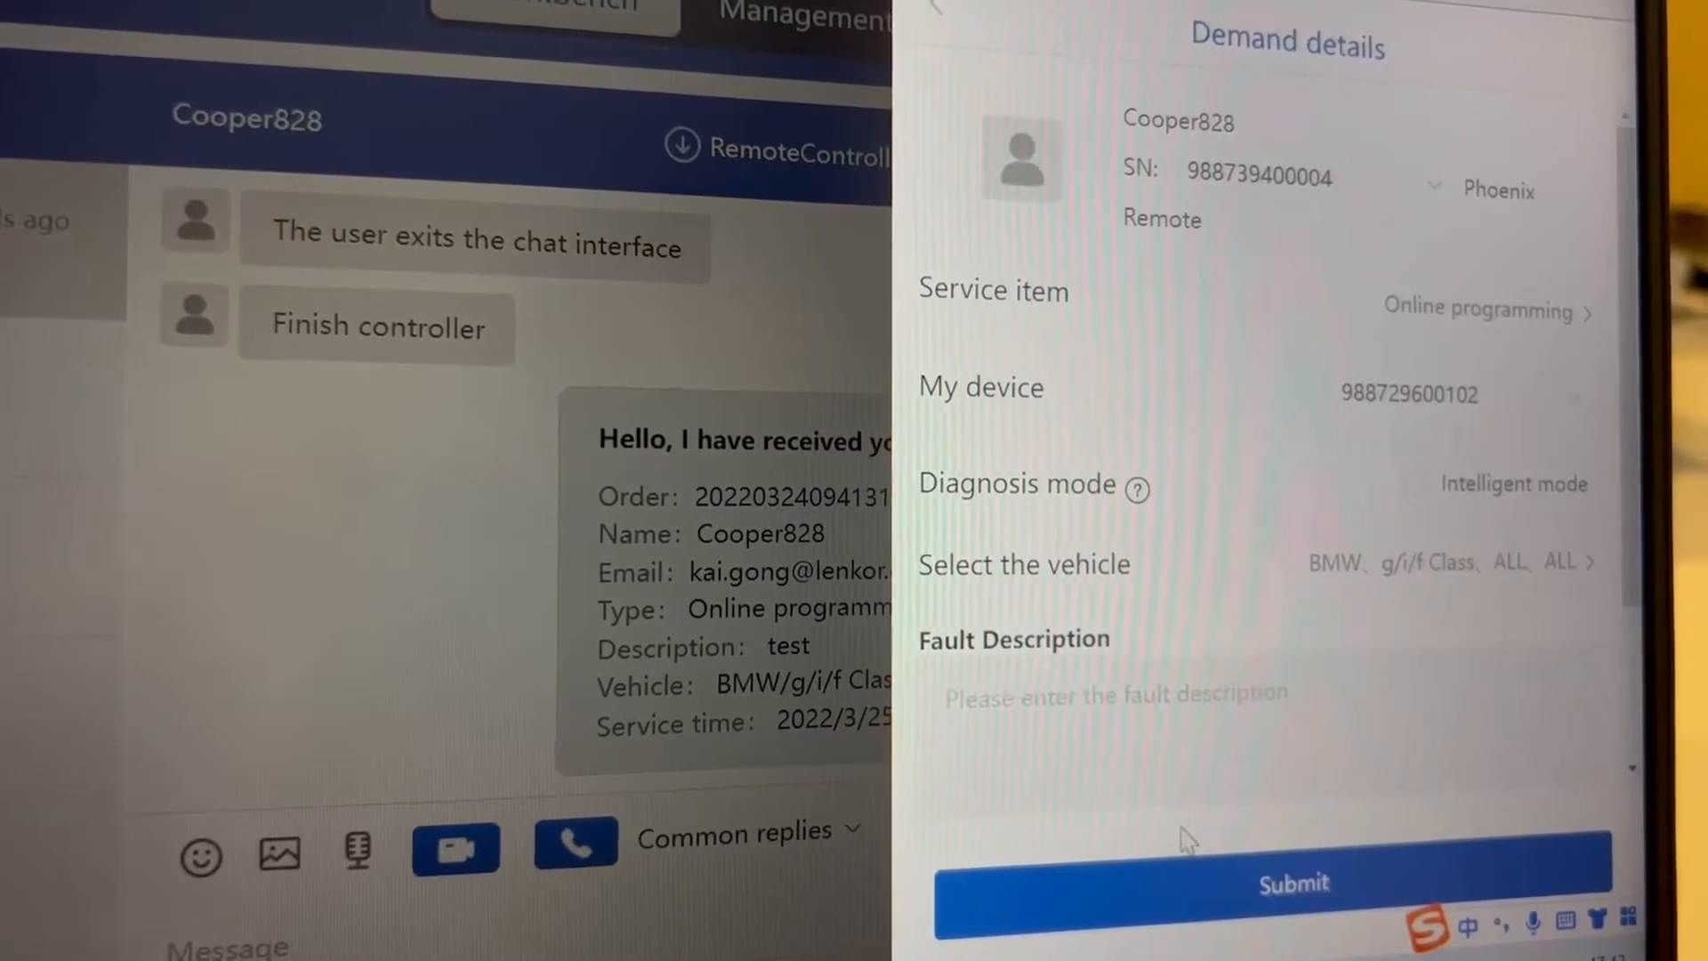
pyautogui.click(1294, 883)
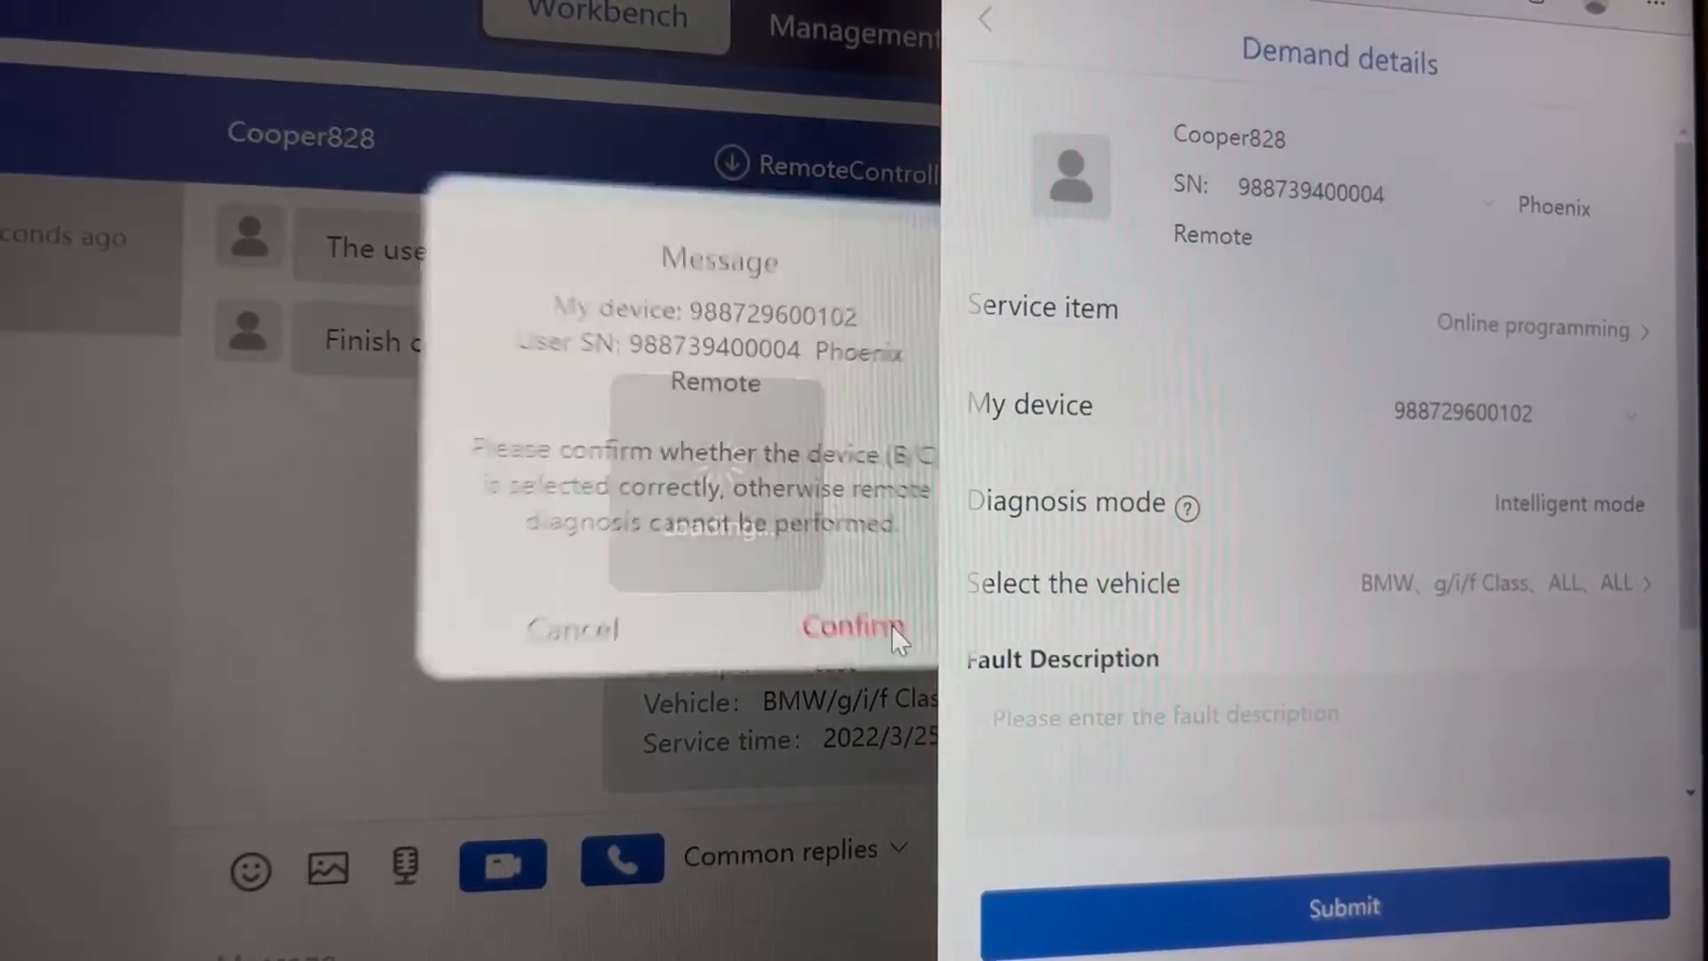
pyautogui.click(854, 626)
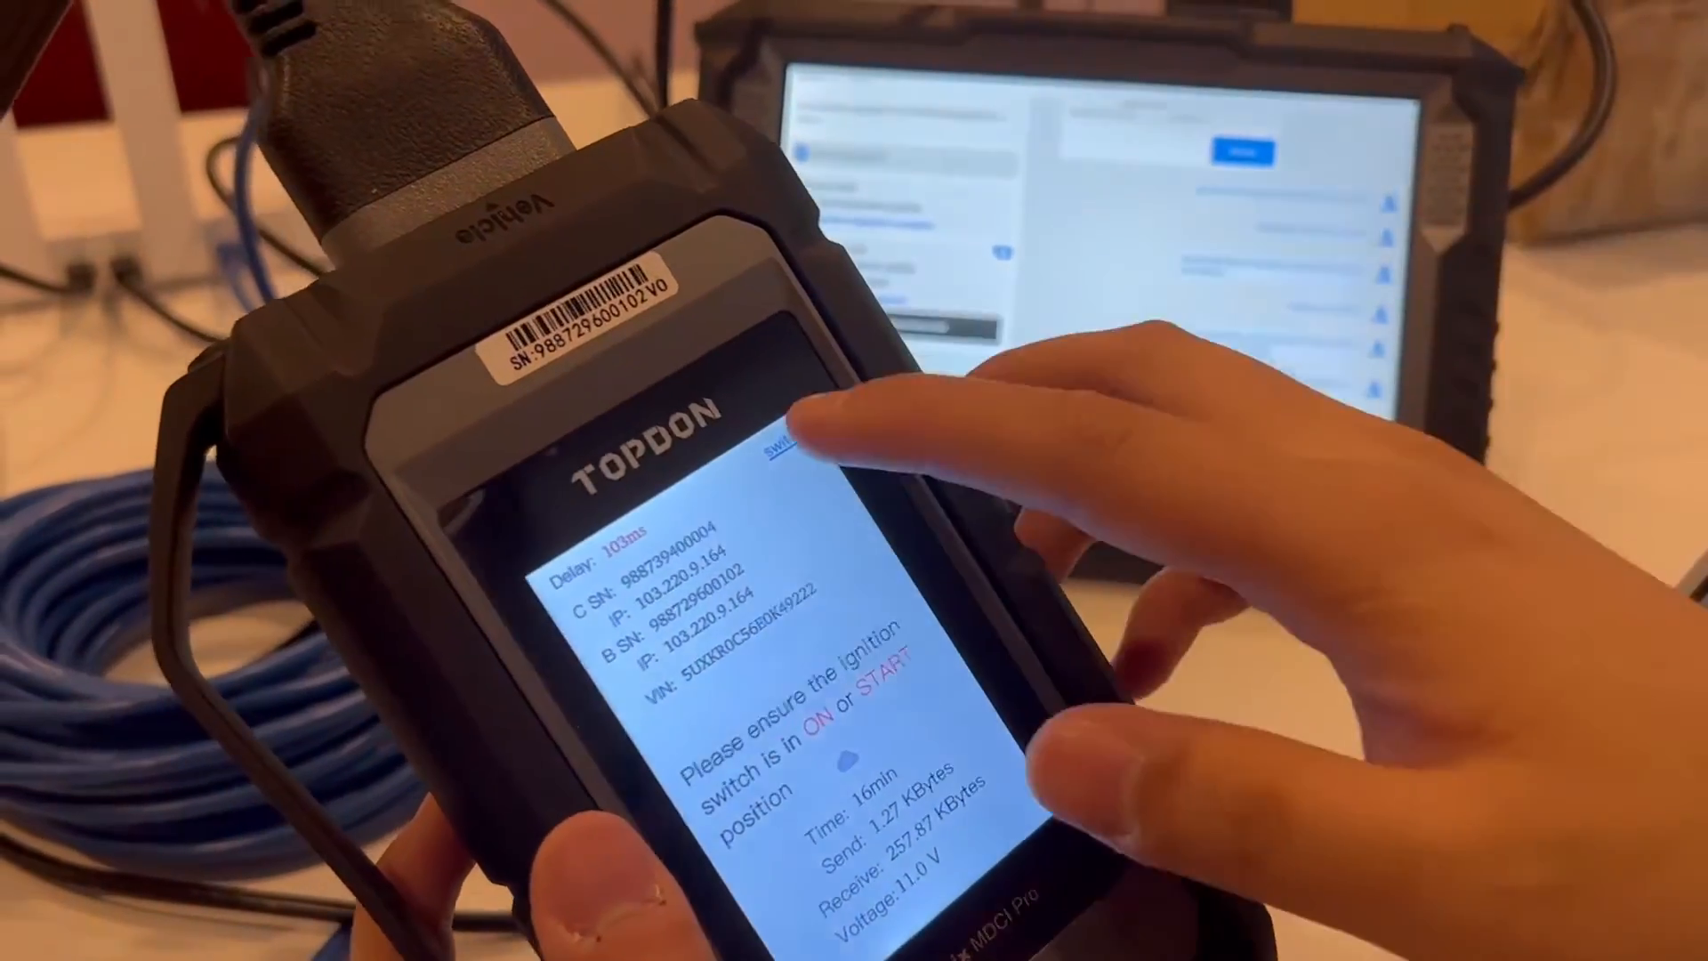
# Switch the MDCI box to another server and confirm the change, dropping the current connection.
pyautogui.click(785, 446)
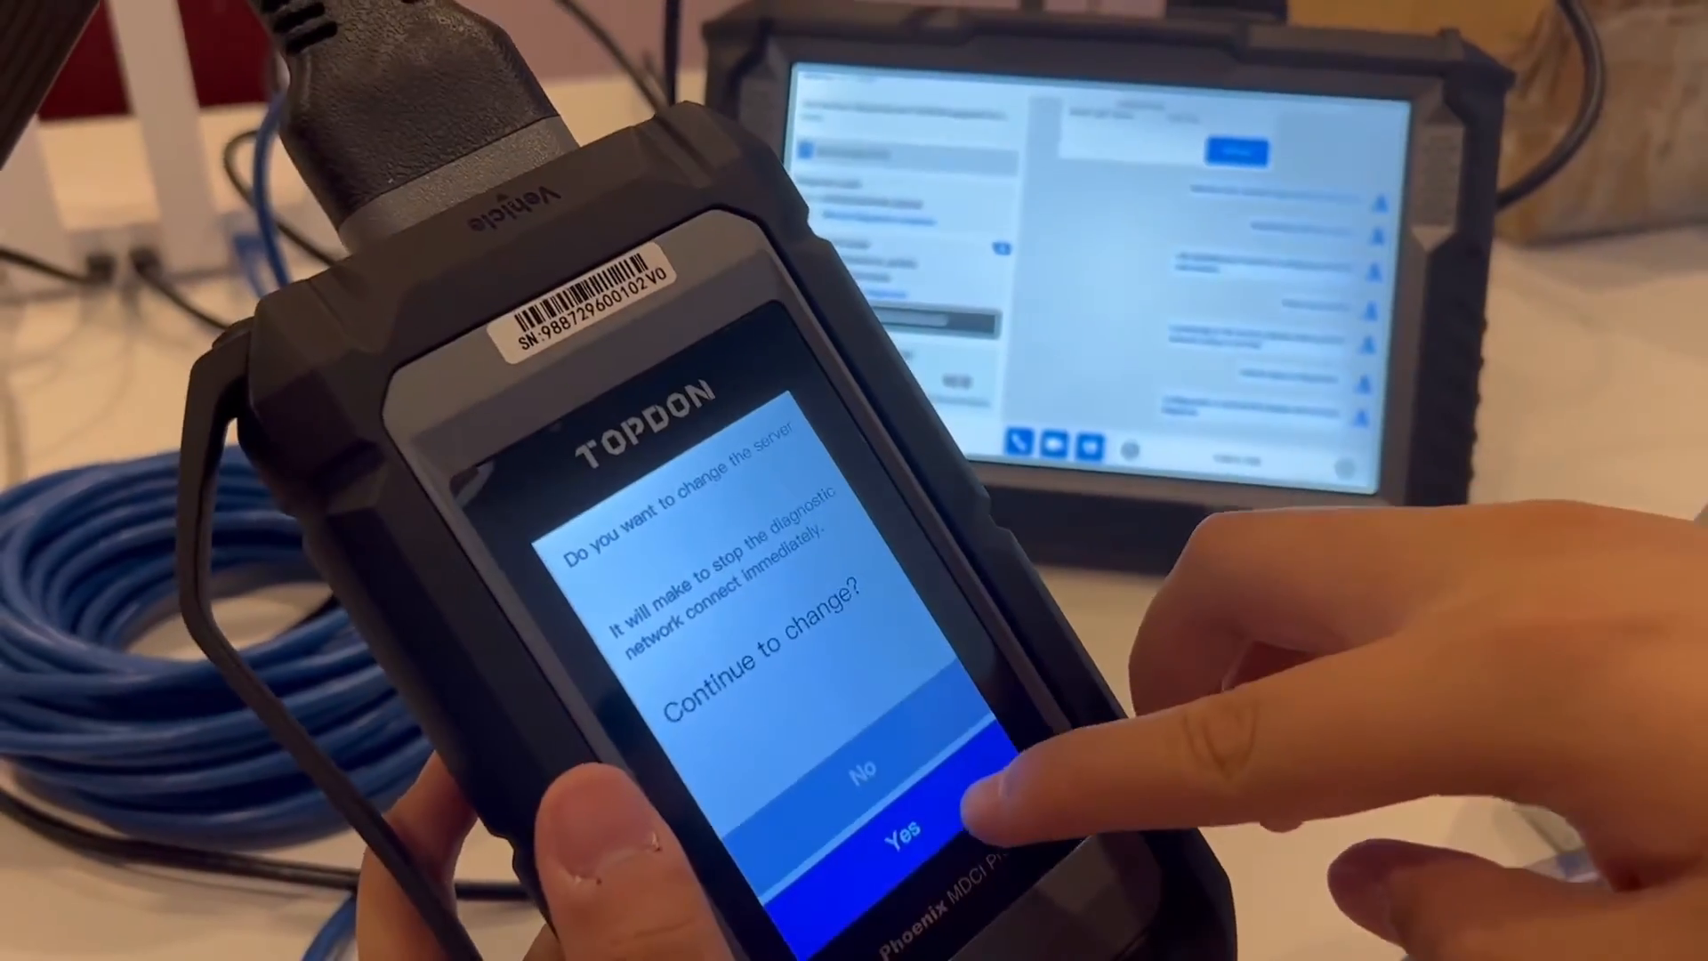
pyautogui.click(893, 828)
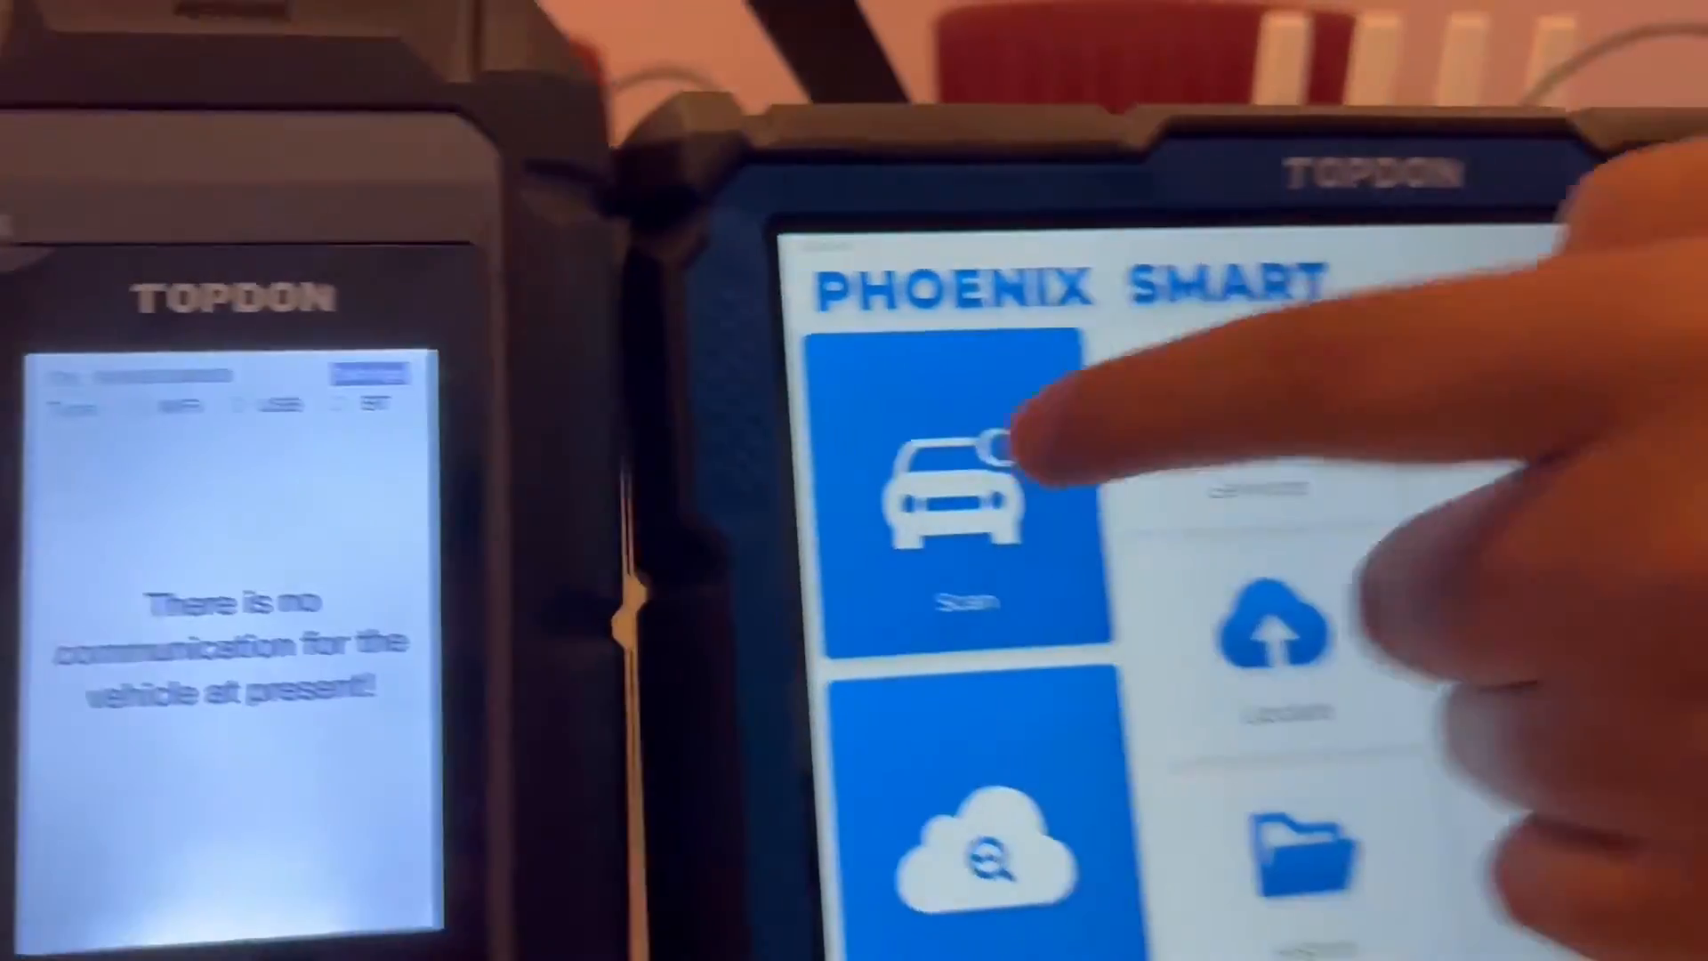
# Scan, choose BMW as the make and accept its version information to reach the BMW diagnostic menu.
pyautogui.click(959, 501)
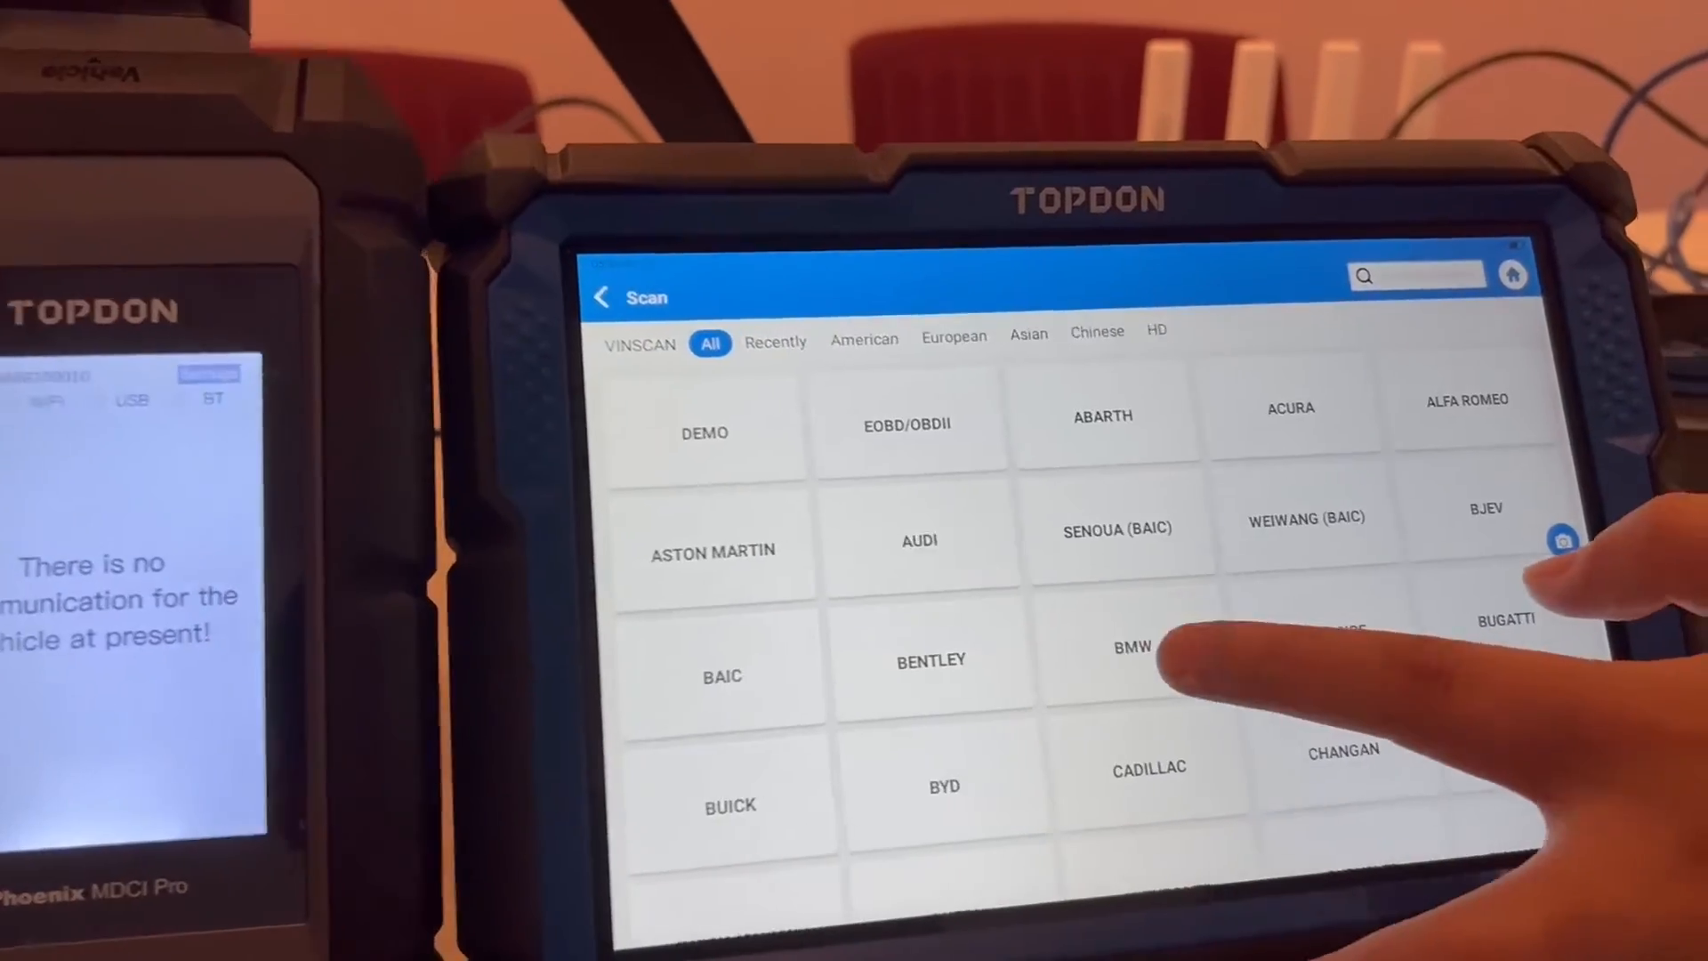
pyautogui.click(1130, 647)
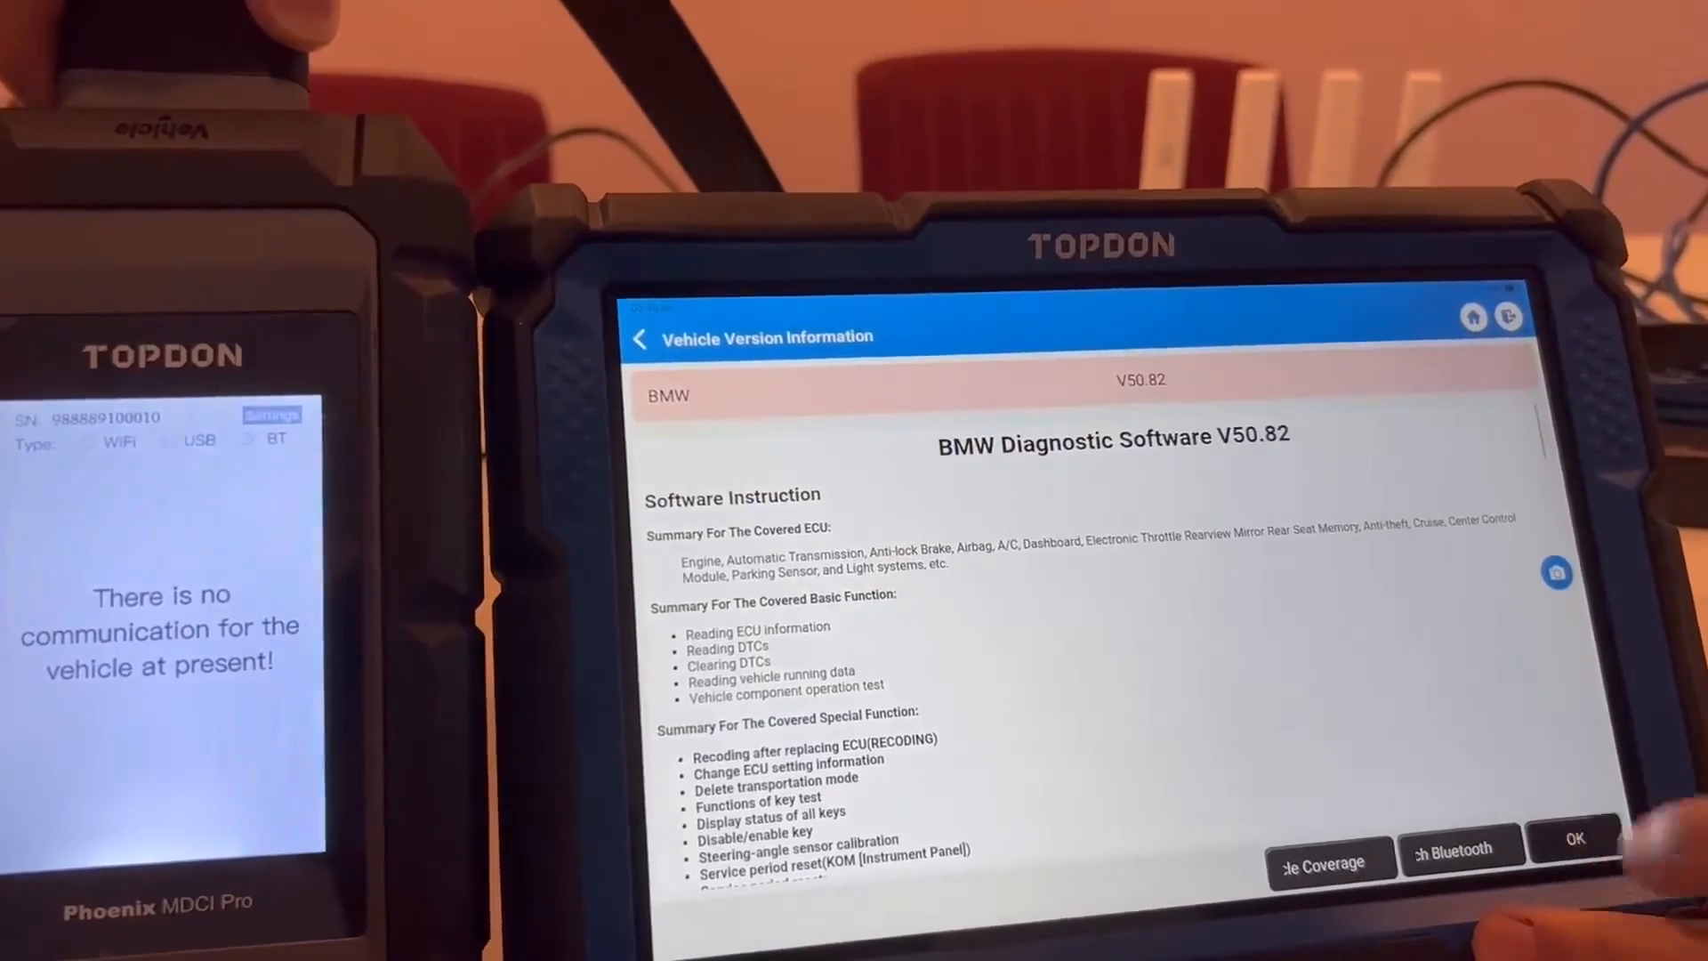
pyautogui.click(1461, 847)
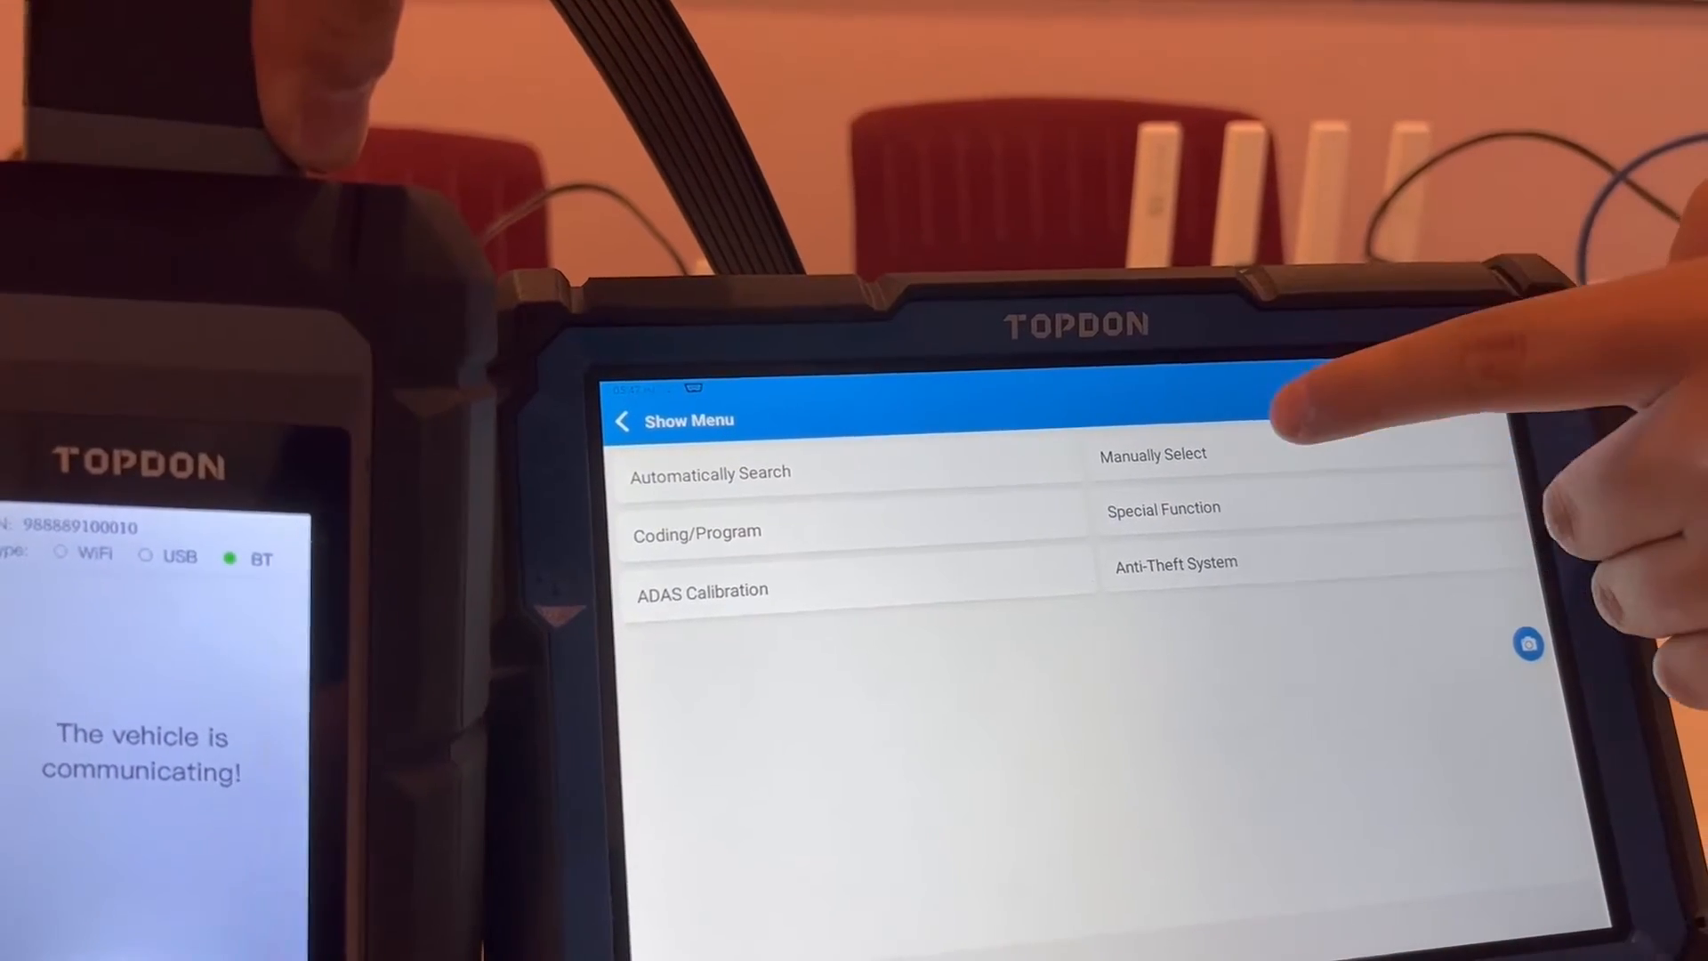
# Manually select the BMW model series and pick the TCM transmission control module.
pyautogui.click(1154, 454)
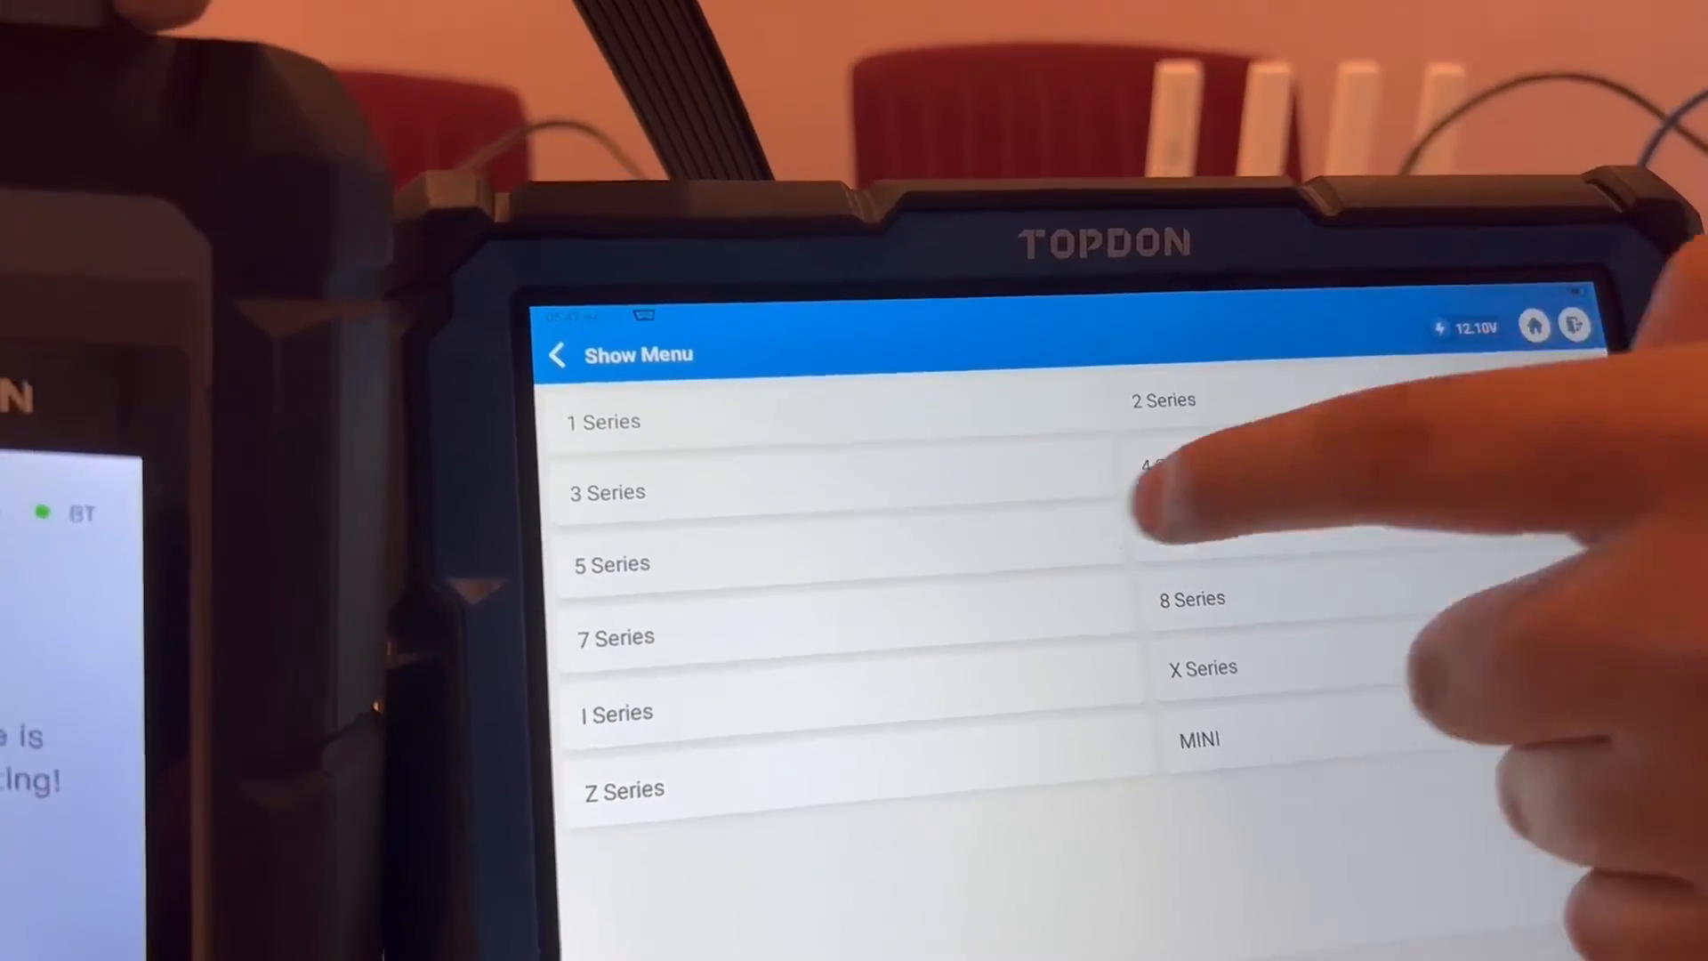
pyautogui.click(605, 491)
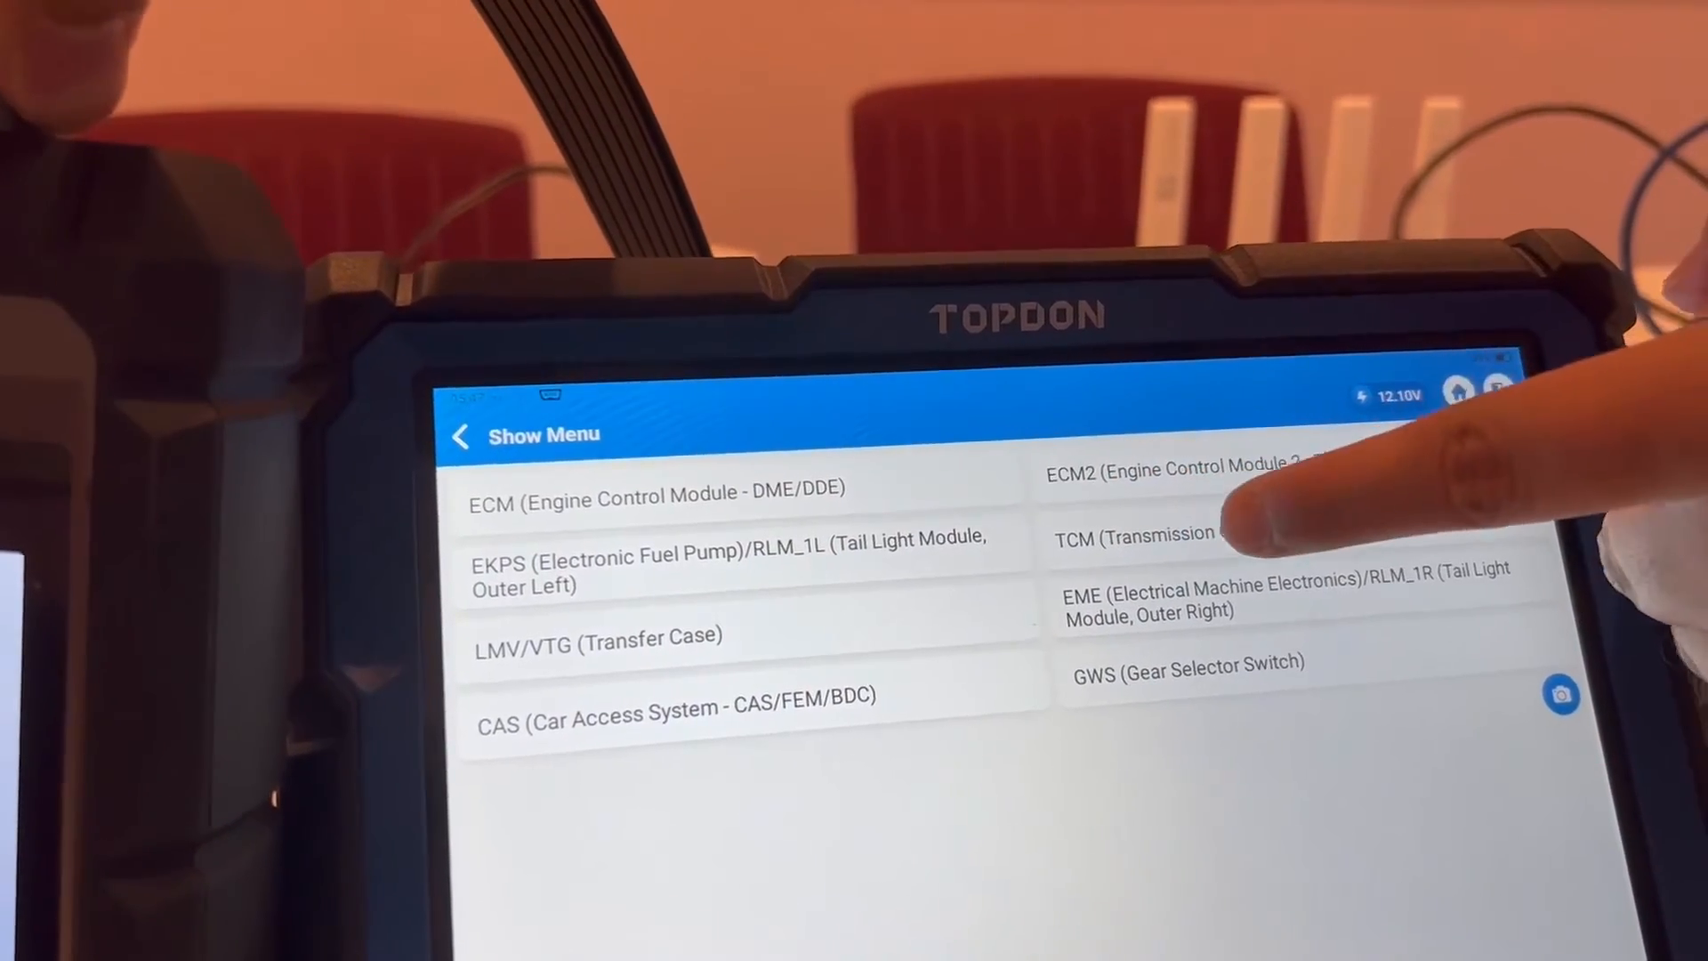
pyautogui.click(1176, 534)
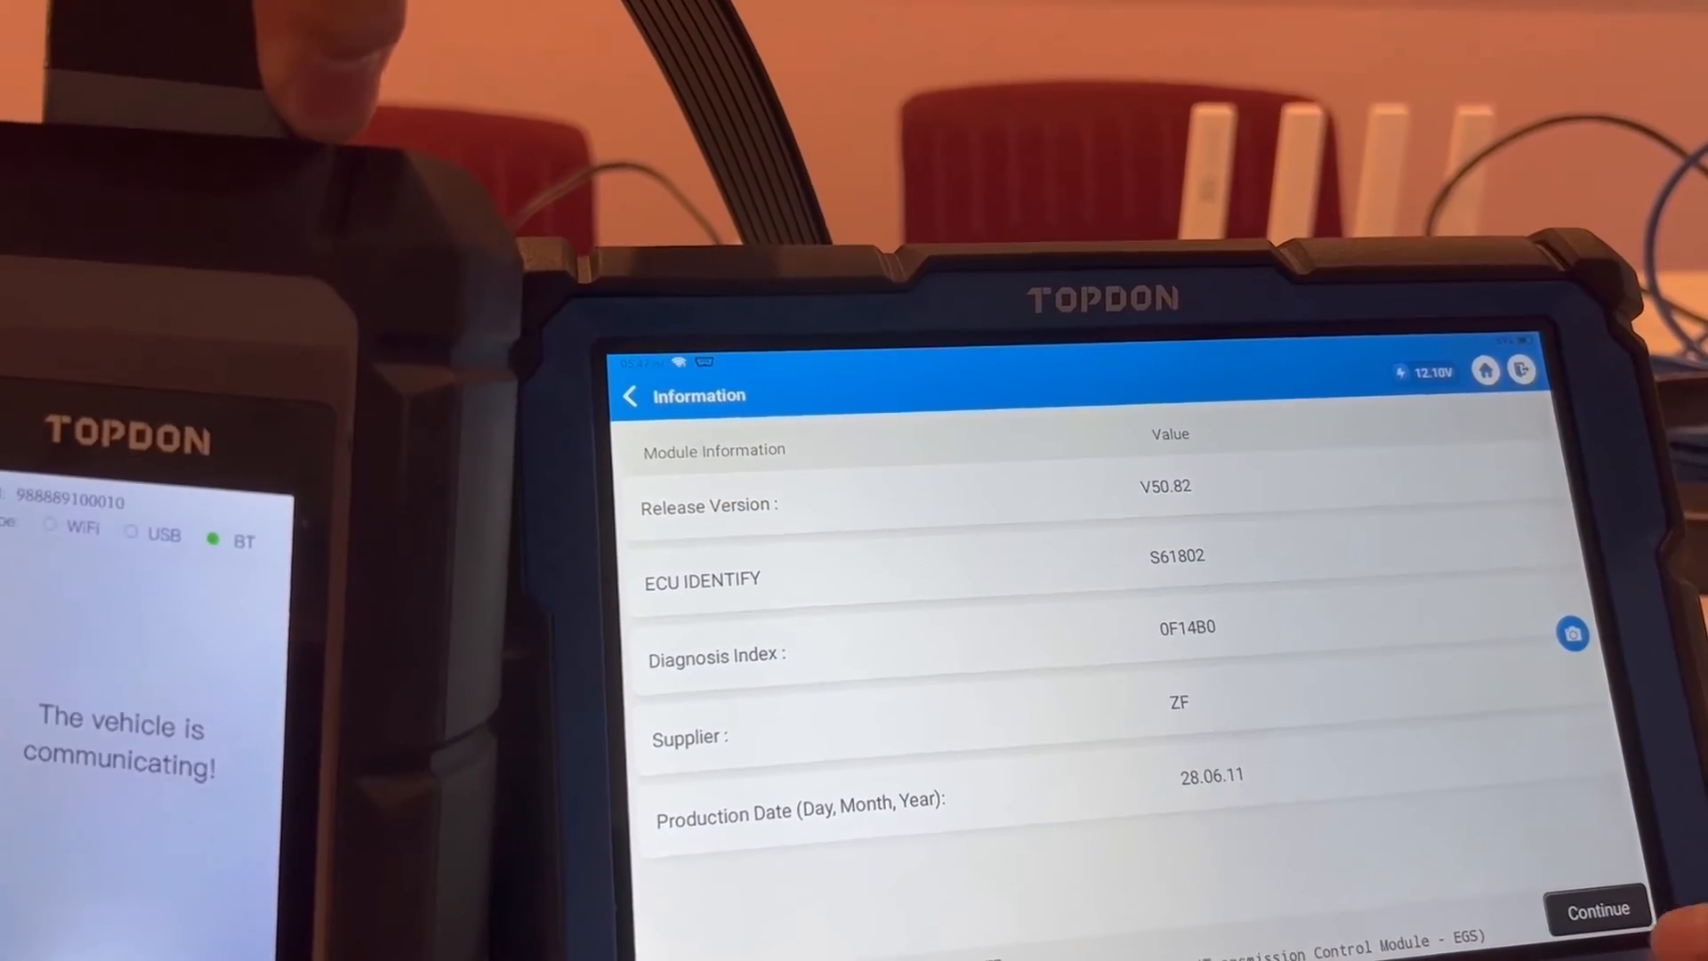
# Continue from the TCM information (V50.82, ZF) to the module's function menu.
pyautogui.click(630, 395)
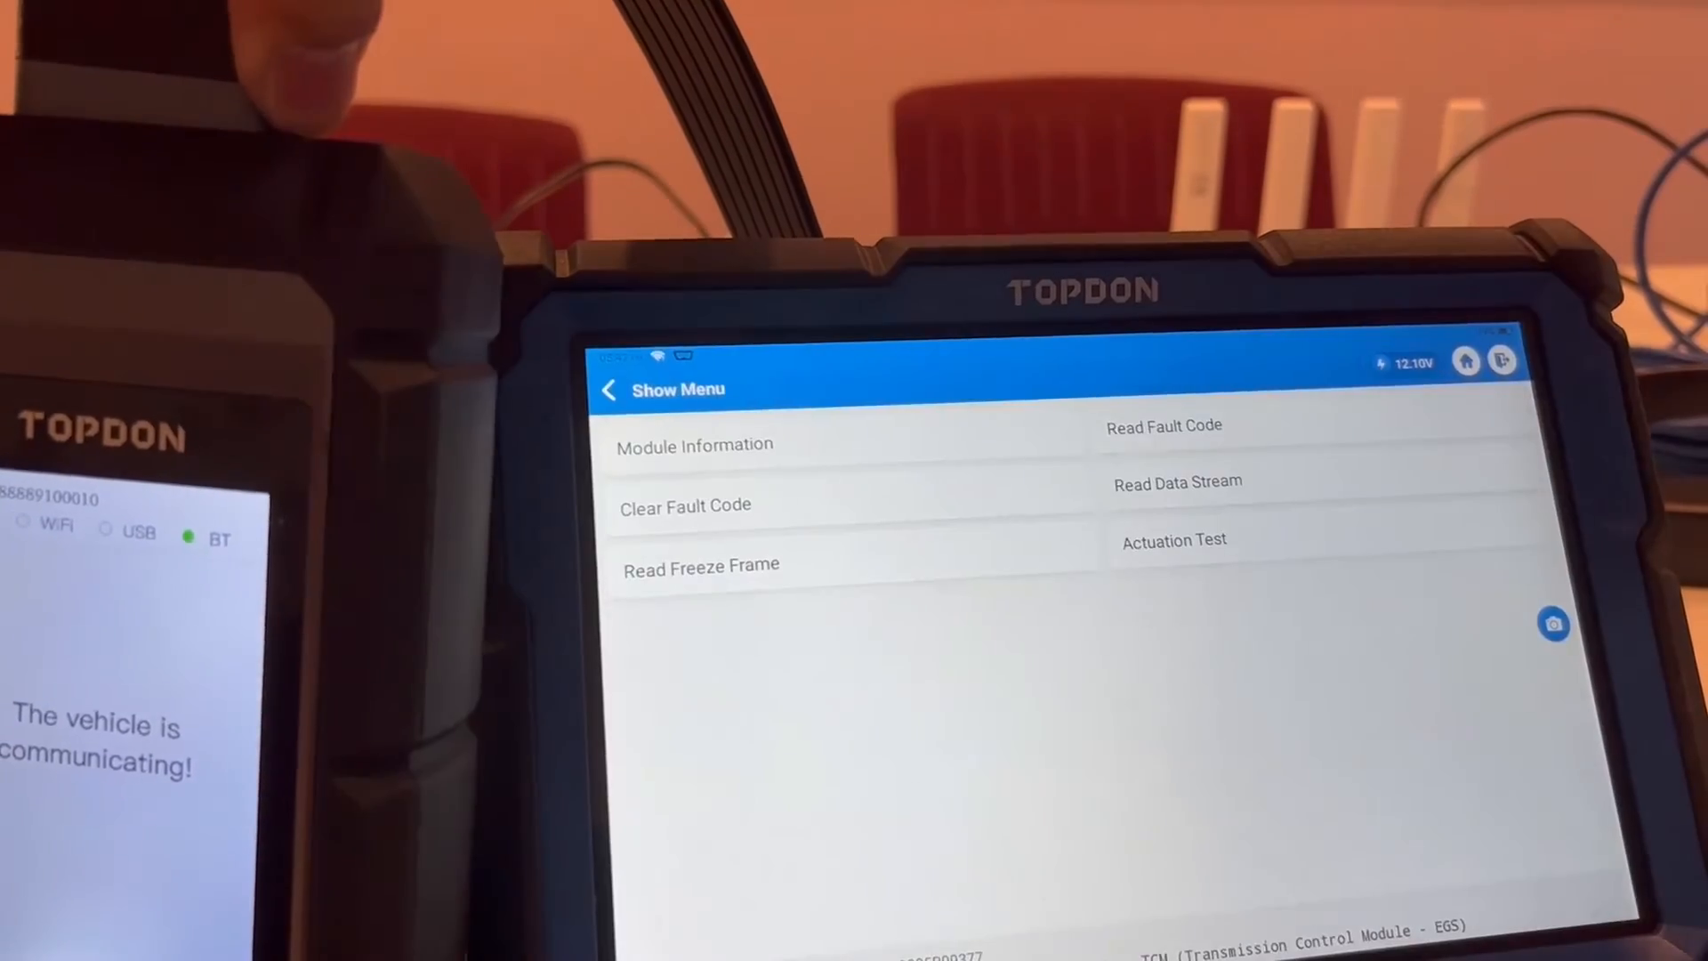